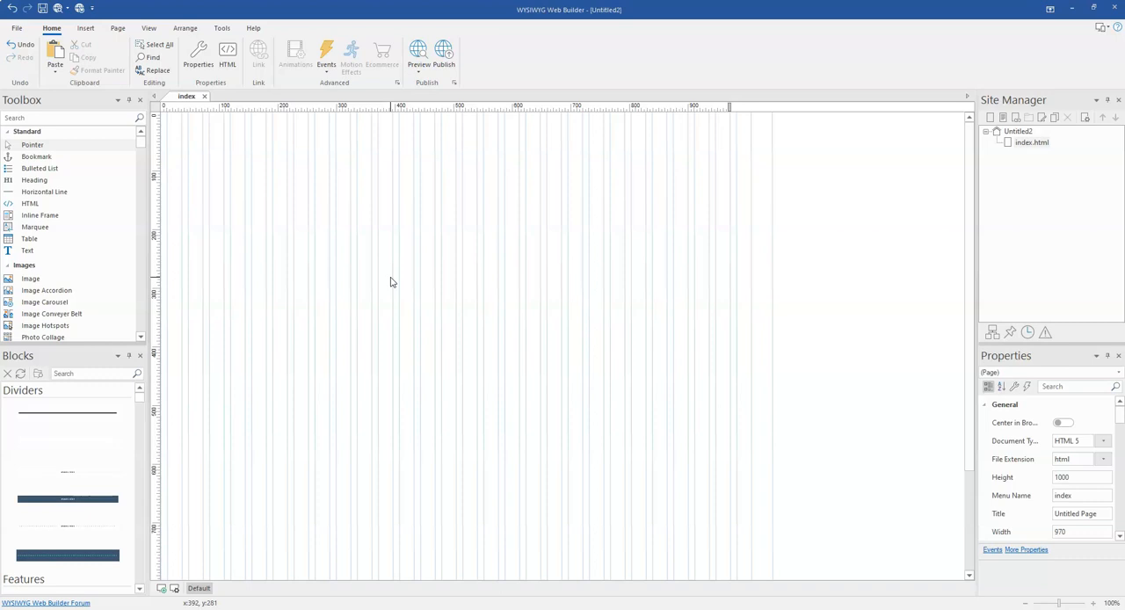
pyautogui.moveTo(316, 300)
pyautogui.write('tabl')
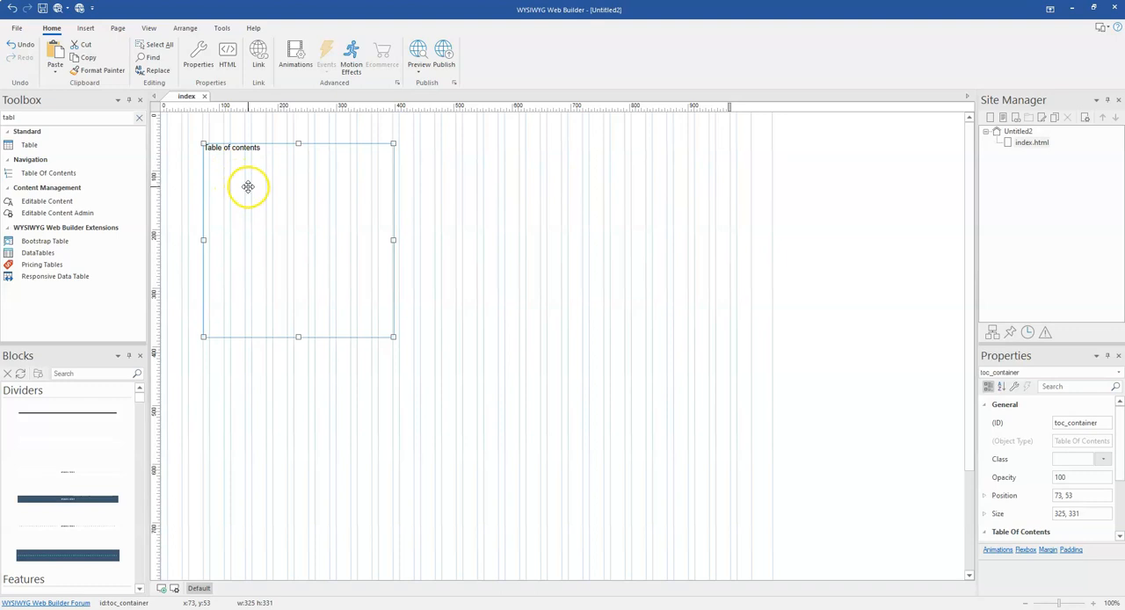
# - Nudge the Table of Contents object up toward the top of the page
pyautogui.moveTo(249, 186); pyautogui.dragTo(249, 171)
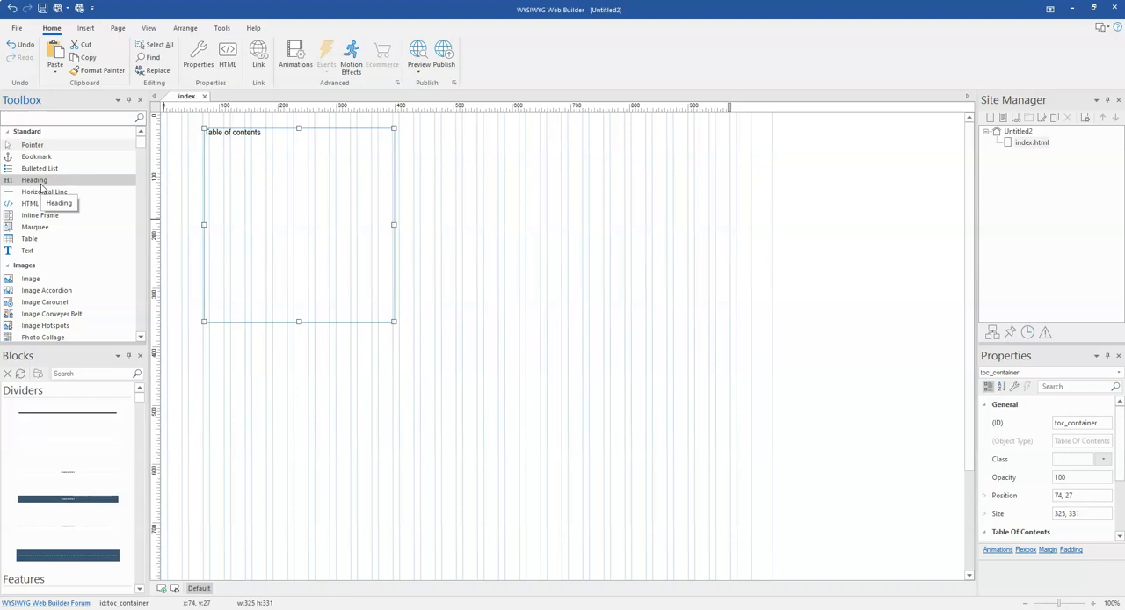
pyautogui.moveTo(120, 161)
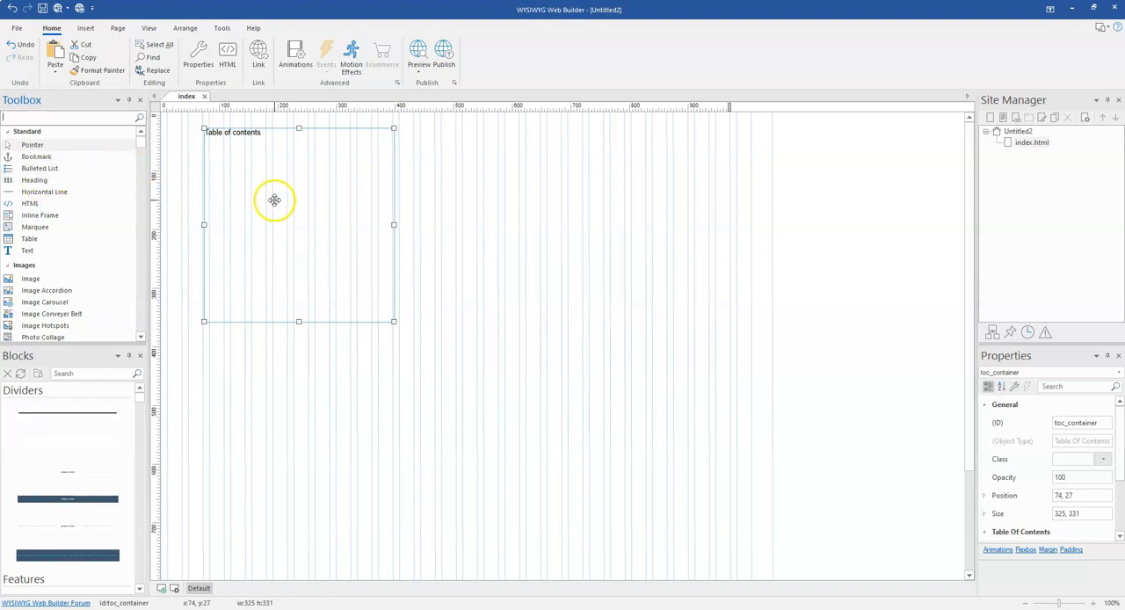
pyautogui.moveTo(237, 176)
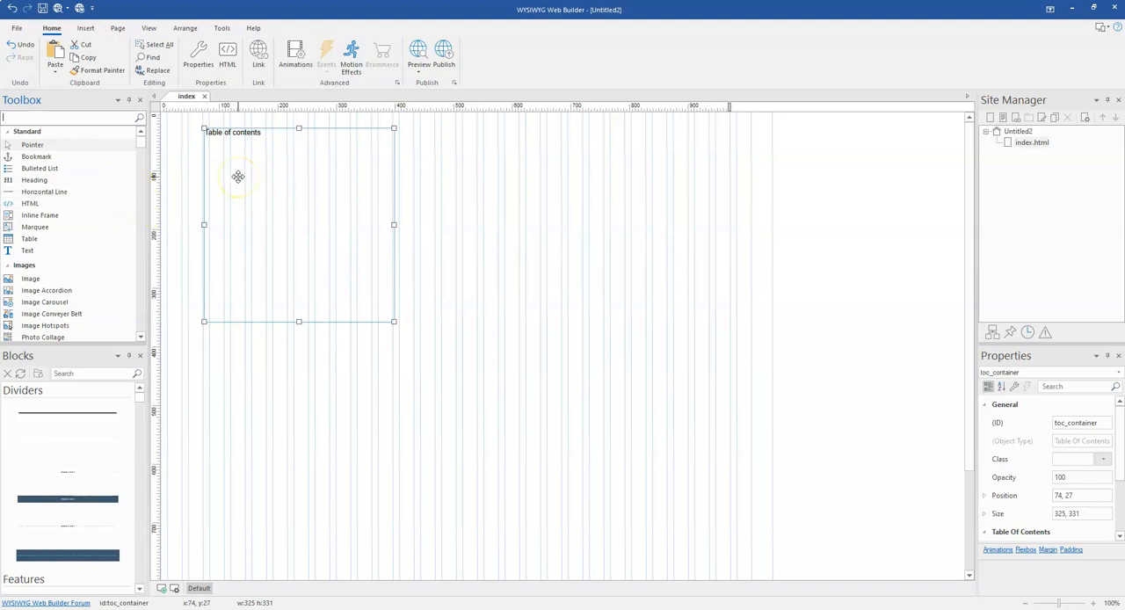
# - Uncheck 'Automatically synchronize with heading objects' and start adding a manual link entry
pyautogui.doubleClick(237, 176)
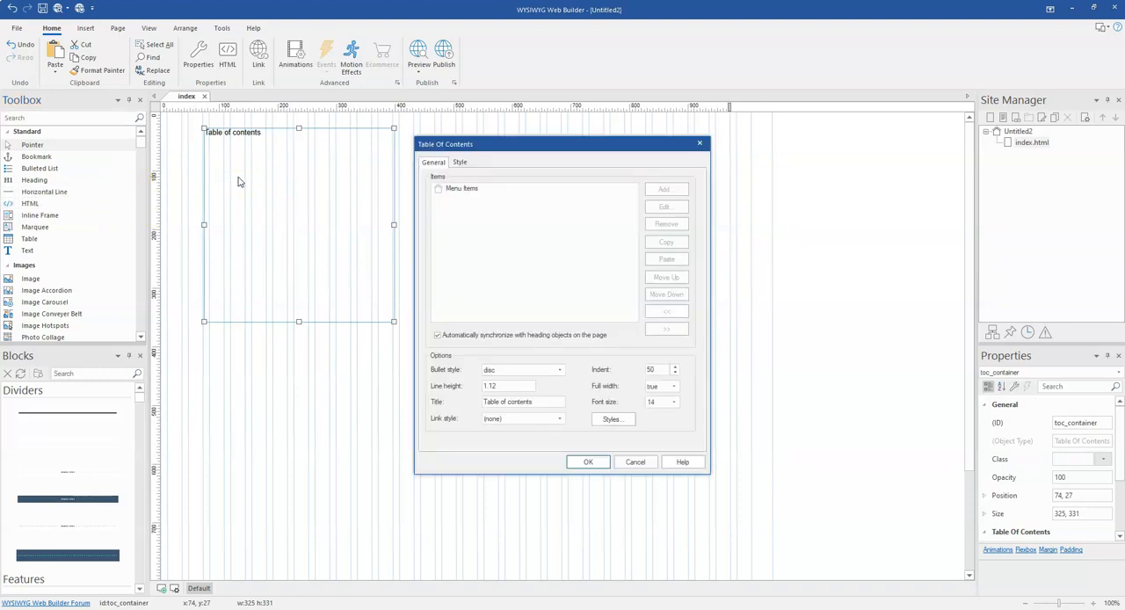
pyautogui.moveTo(443, 289)
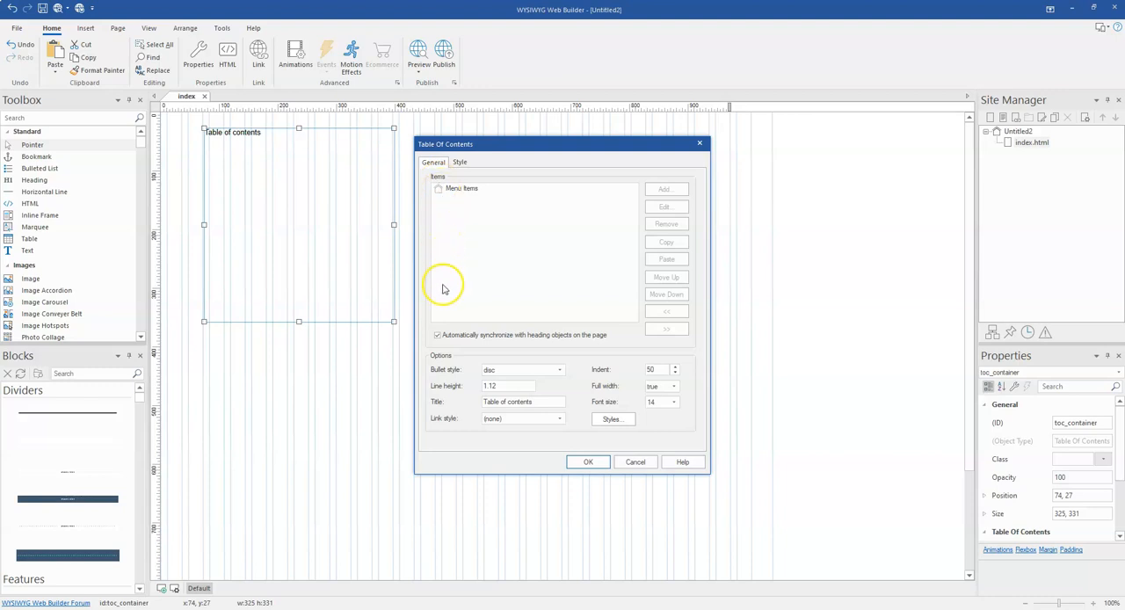
pyautogui.moveTo(458, 222)
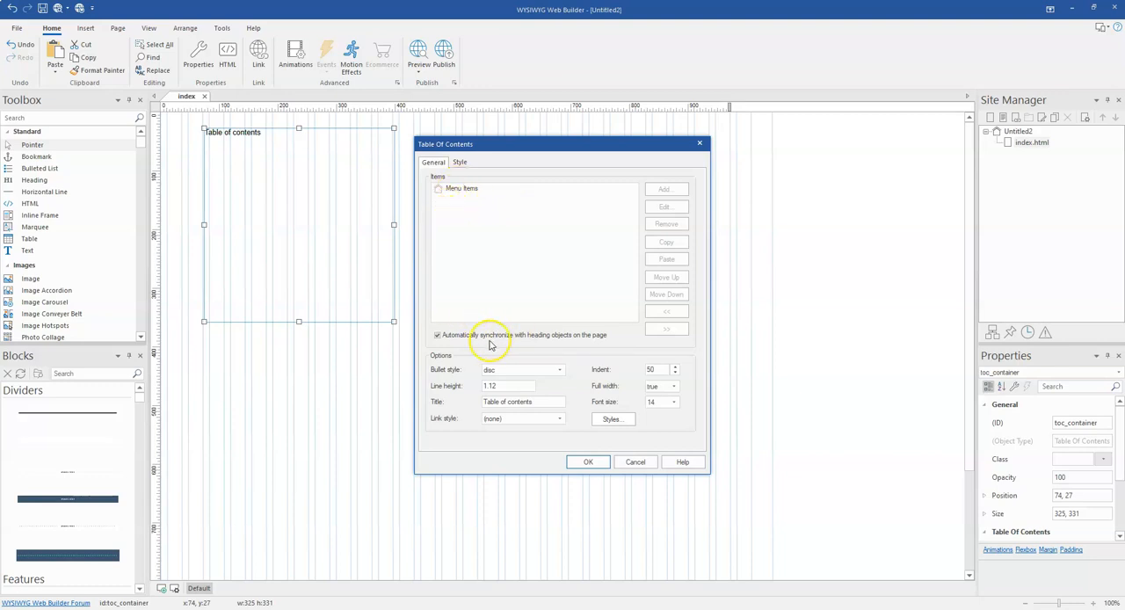
pyautogui.moveTo(236, 214)
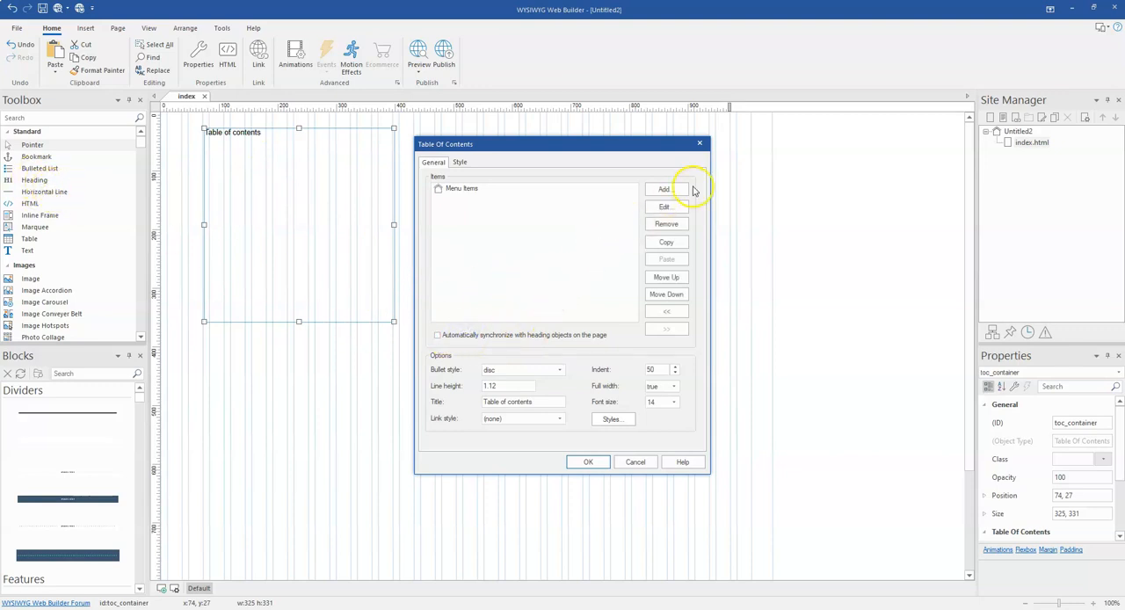
pyautogui.click(665, 190)
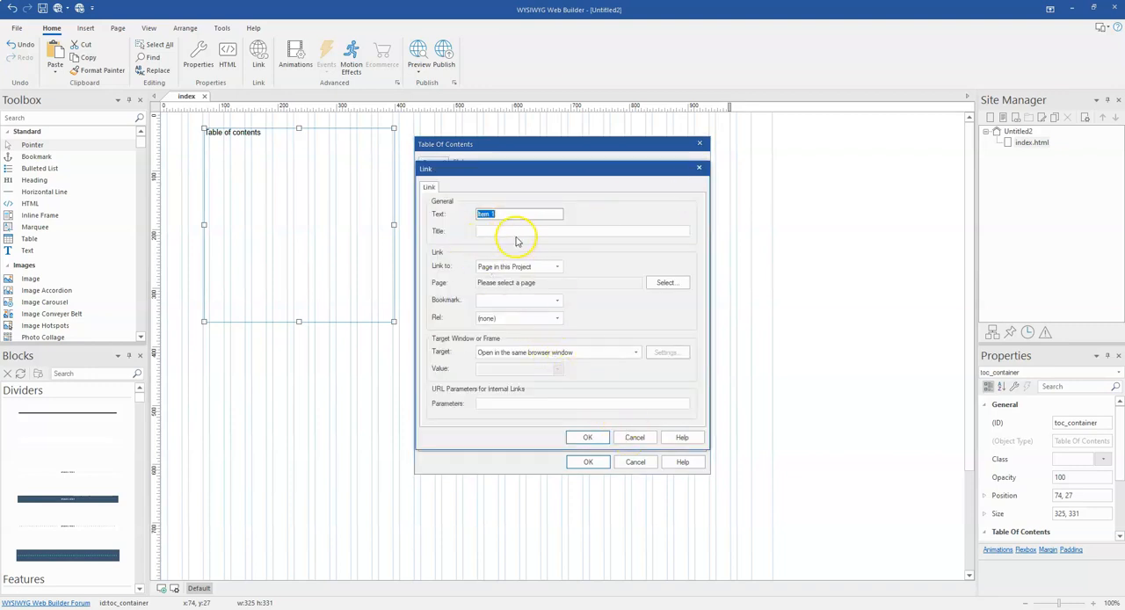
pyautogui.moveTo(408, 257)
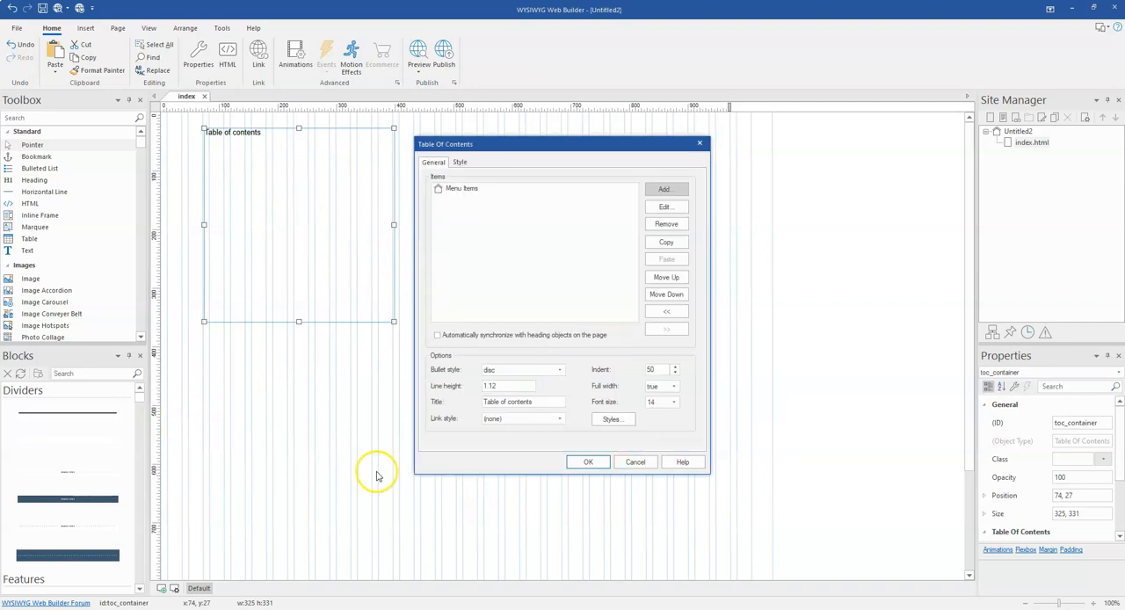
pyautogui.moveTo(443, 365)
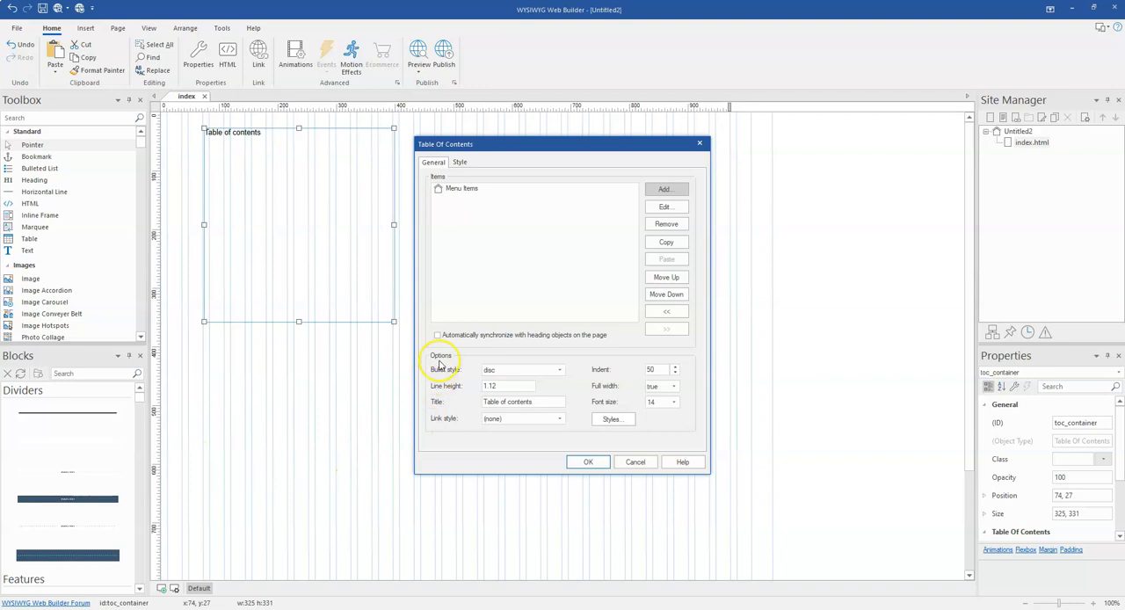
pyautogui.moveTo(457, 239)
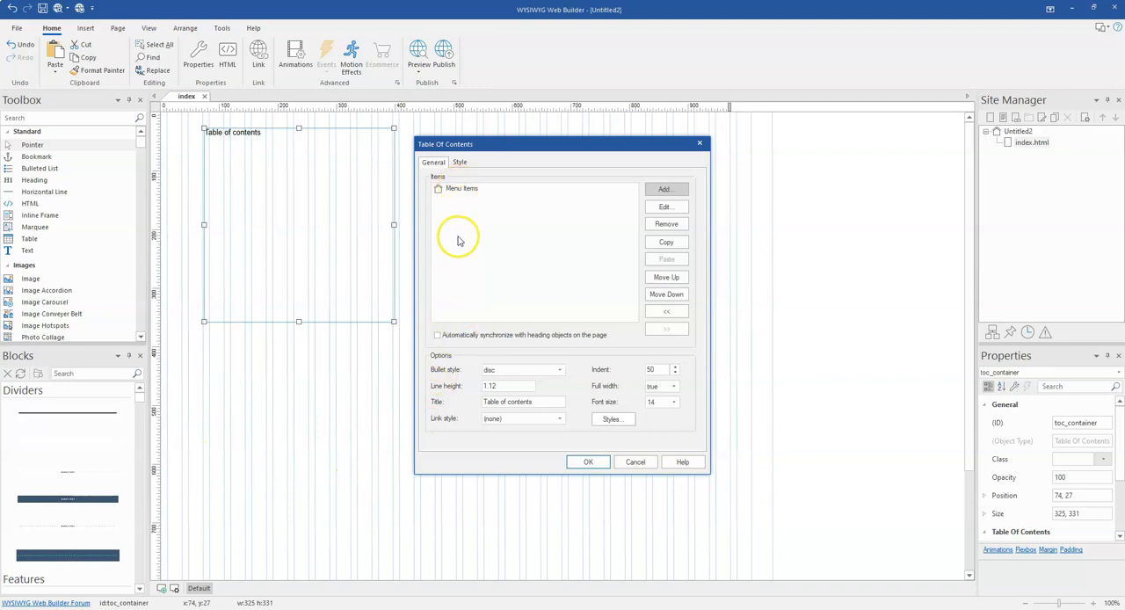
pyautogui.moveTo(450, 225)
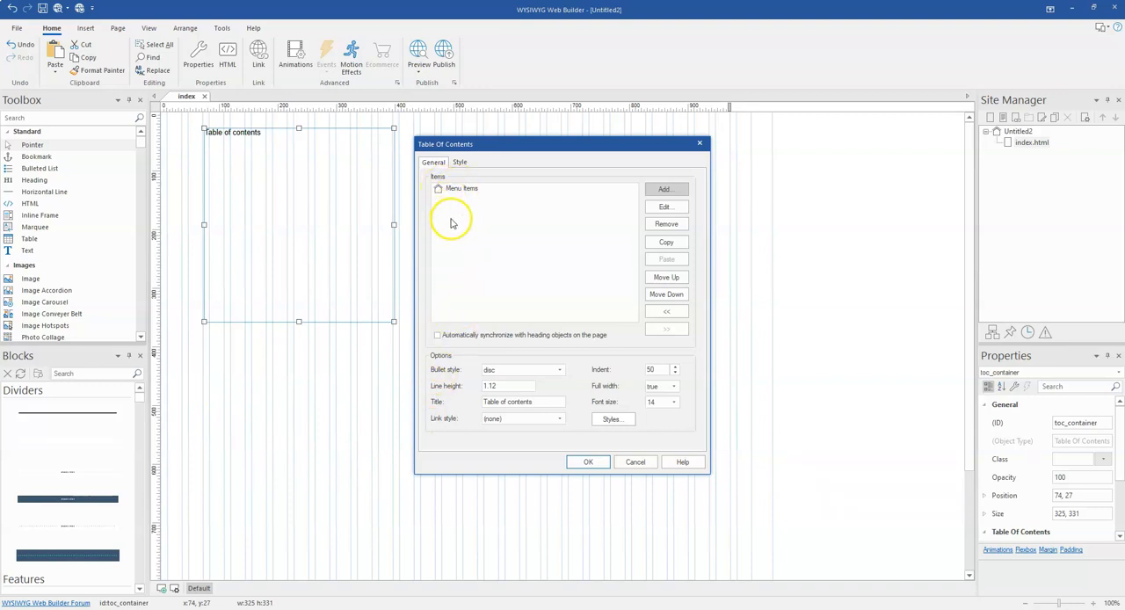
pyautogui.moveTo(664, 190)
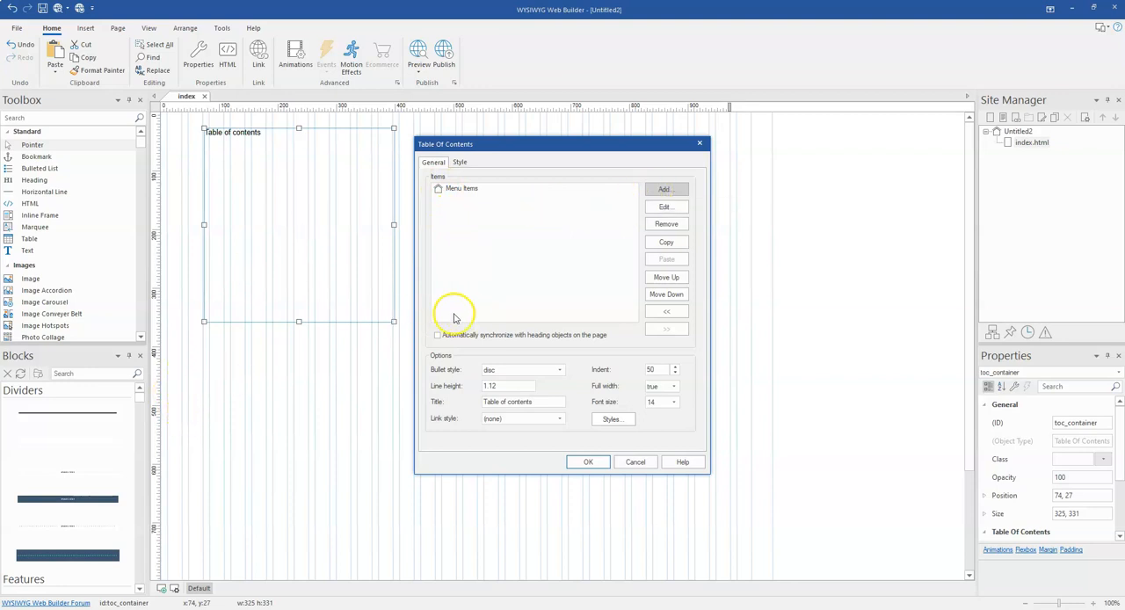
pyautogui.moveTo(460, 346)
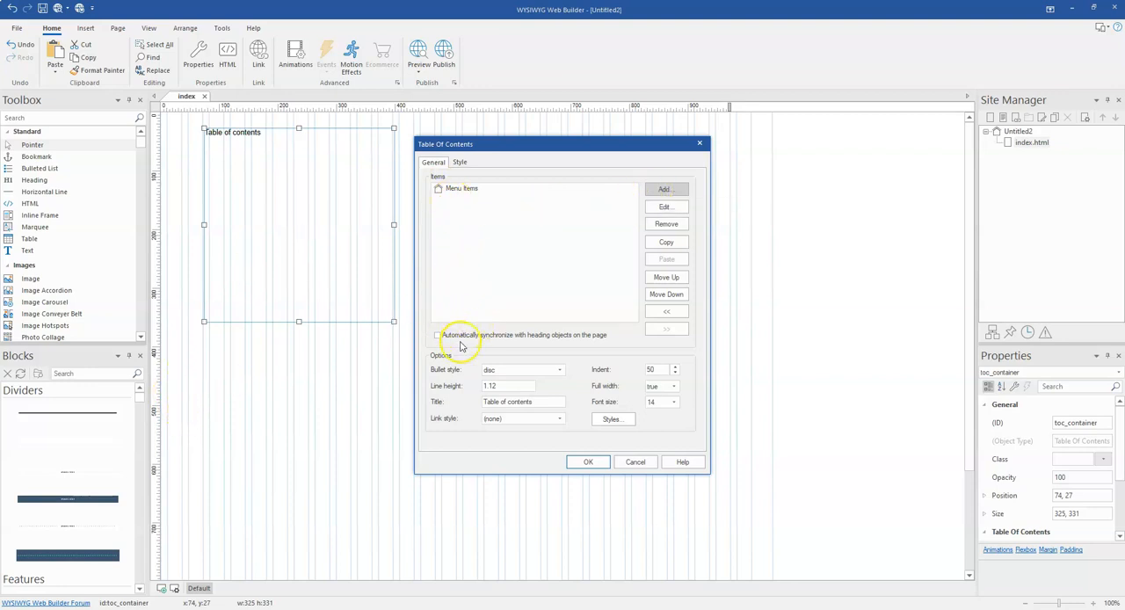
# - Recheck auto-synchronize and review Bullet style, Line height, Font size, leaving Link style at none
pyautogui.click(438, 334)
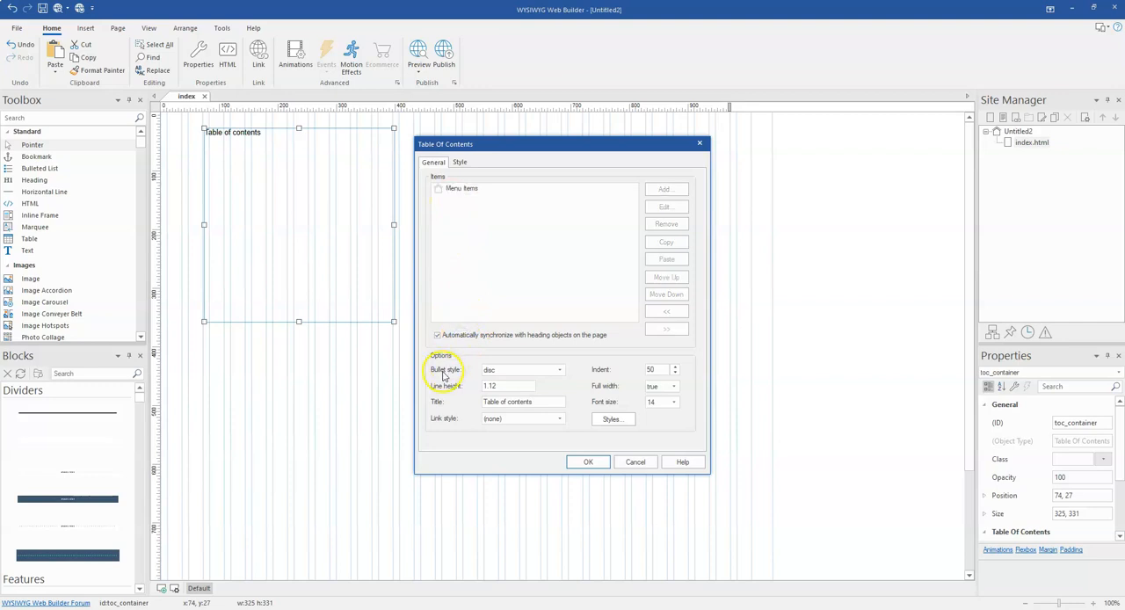
pyautogui.moveTo(479, 376)
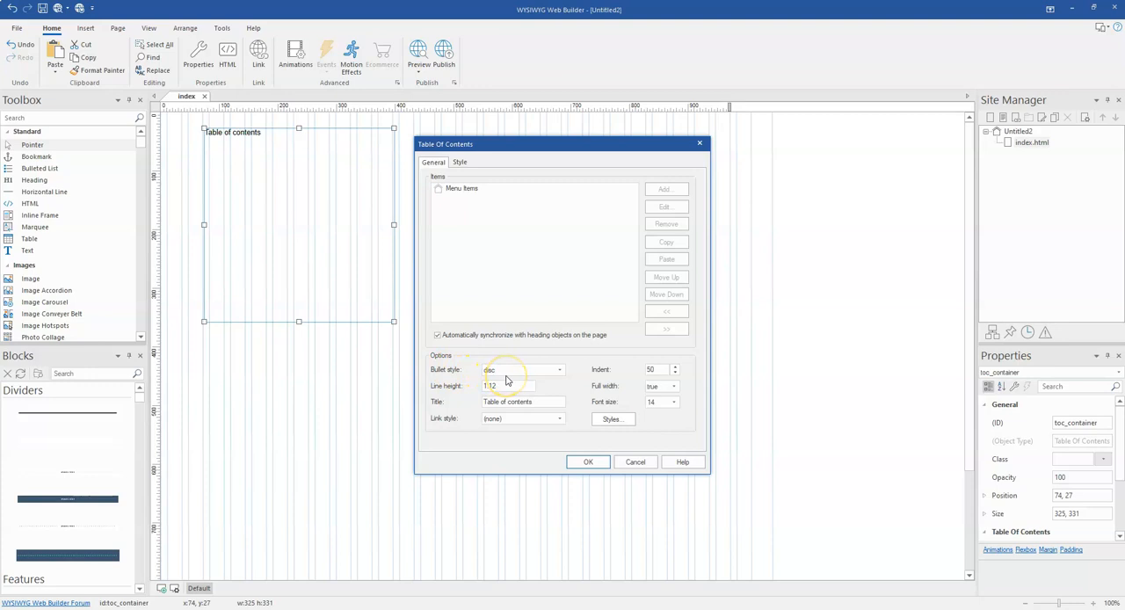
pyautogui.click(559, 369)
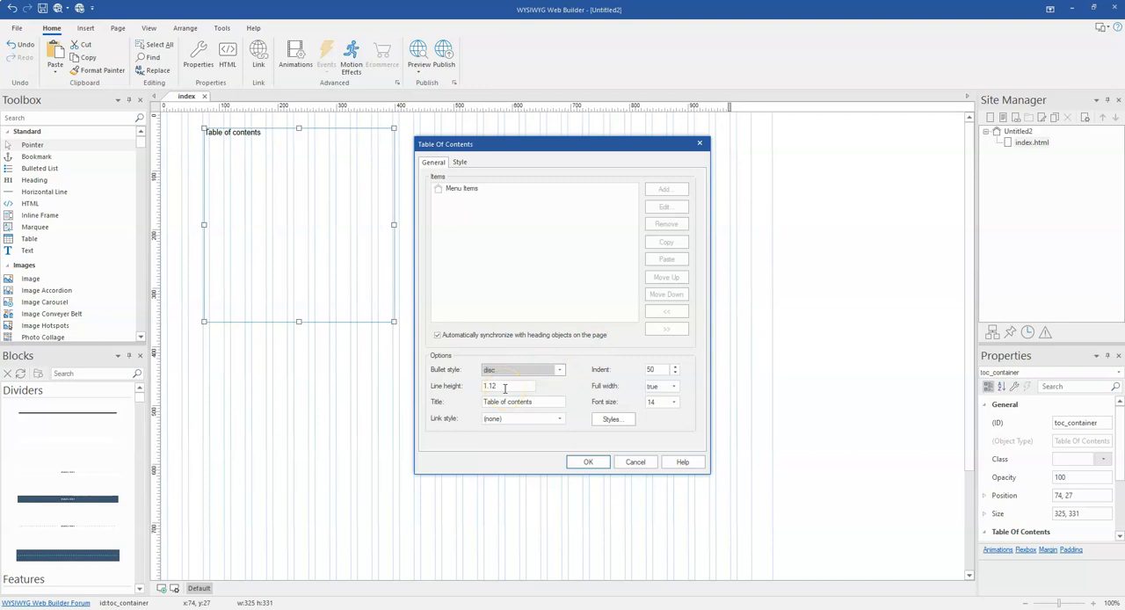
pyautogui.click(524, 401)
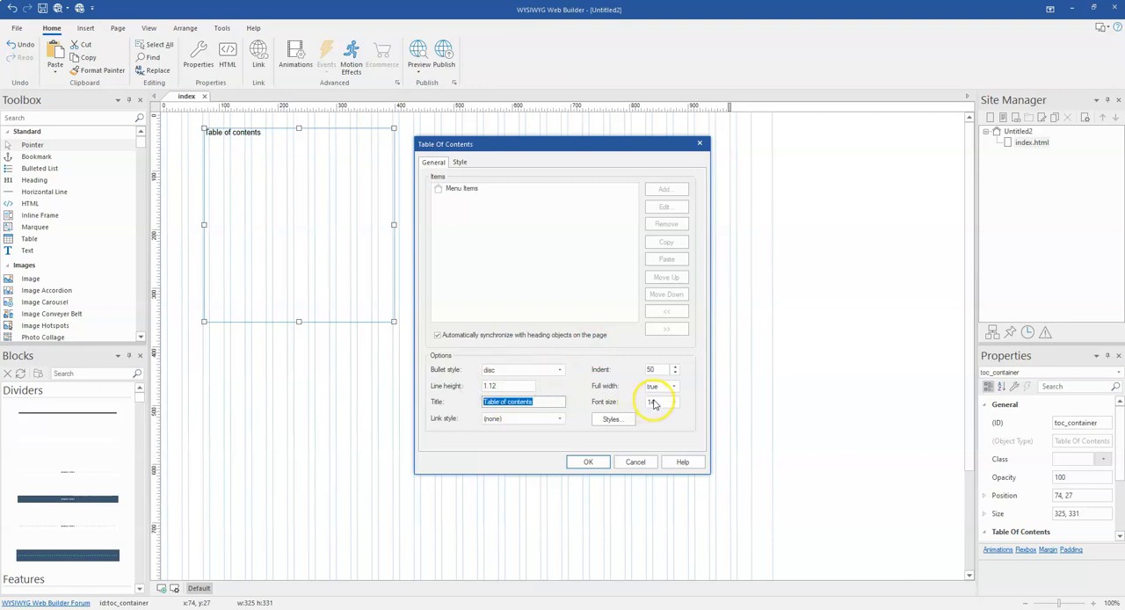
pyautogui.click(559, 419)
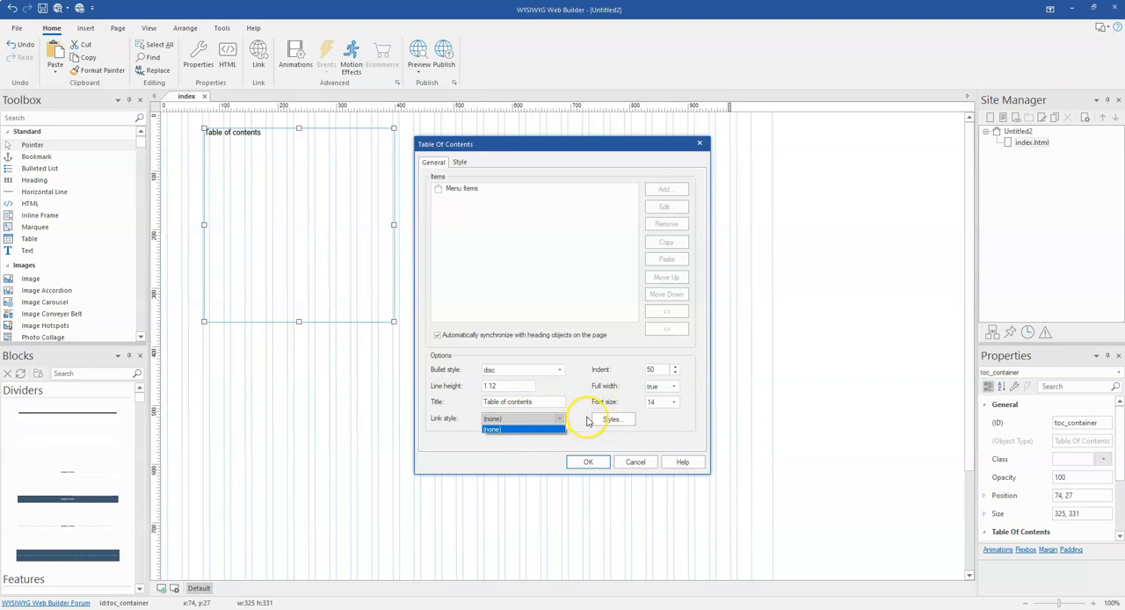
pyautogui.click(492, 429)
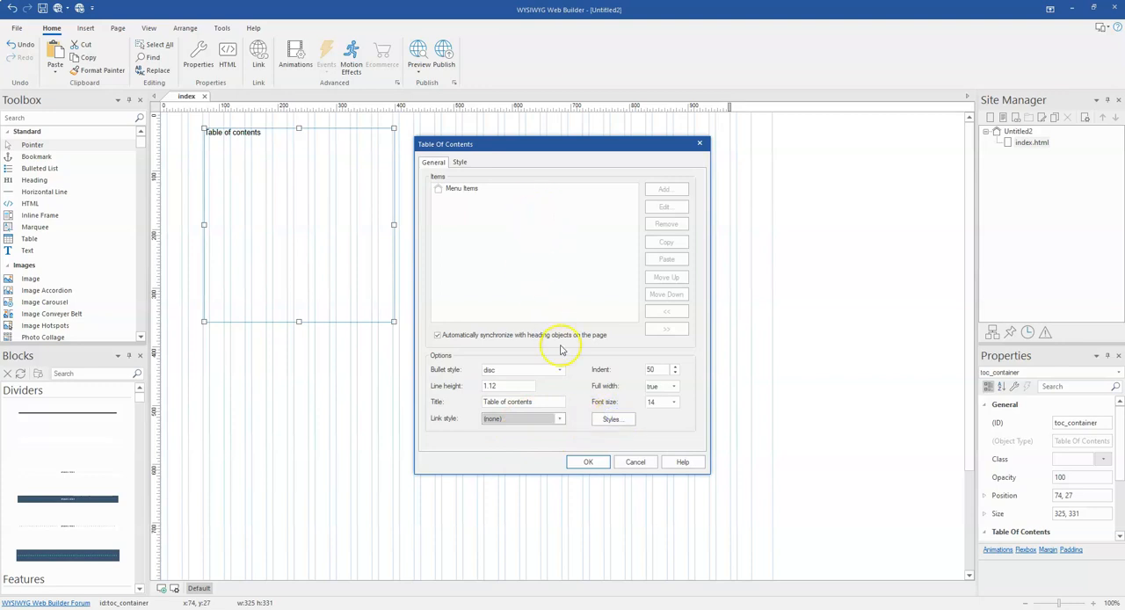
# - Look at the hyperlink Styles manager, then Cancel the contents settings without applying changes
pyautogui.click(610, 418)
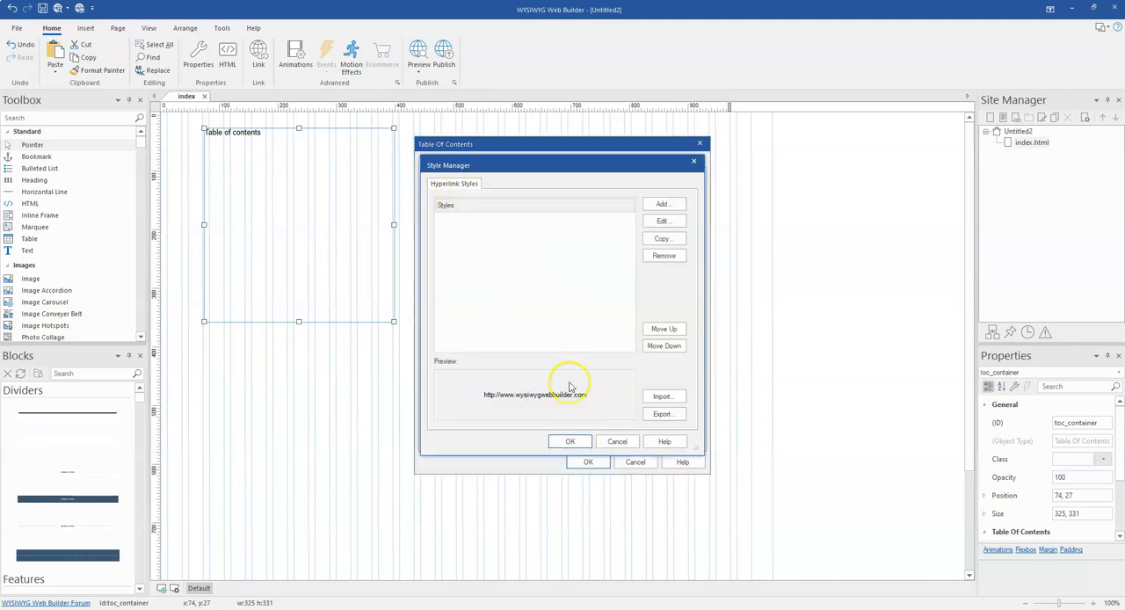
pyautogui.click(616, 442)
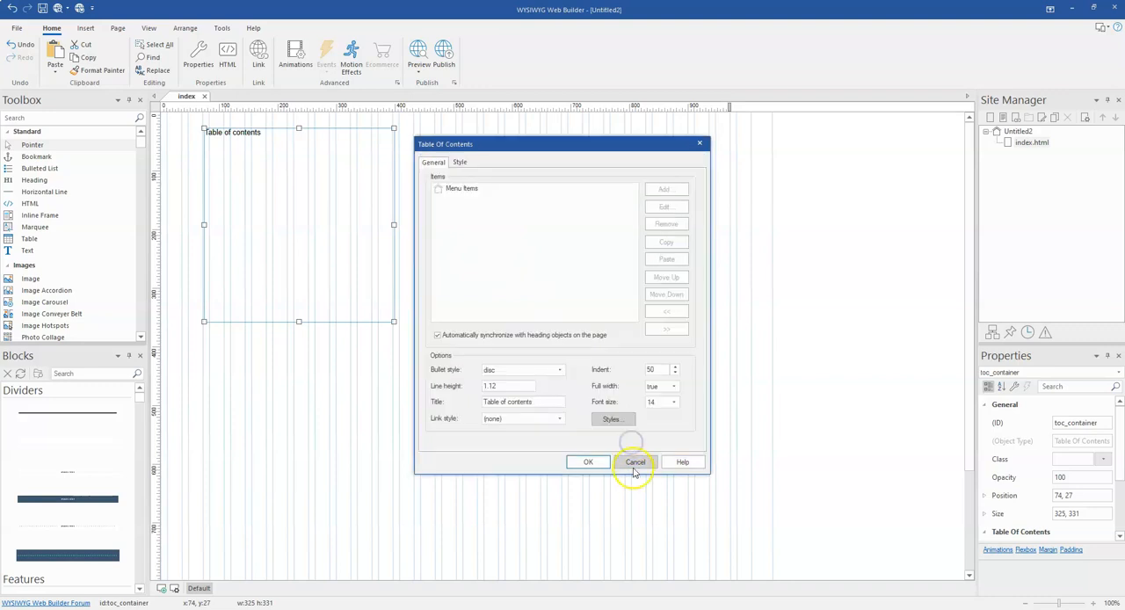
pyautogui.click(634, 460)
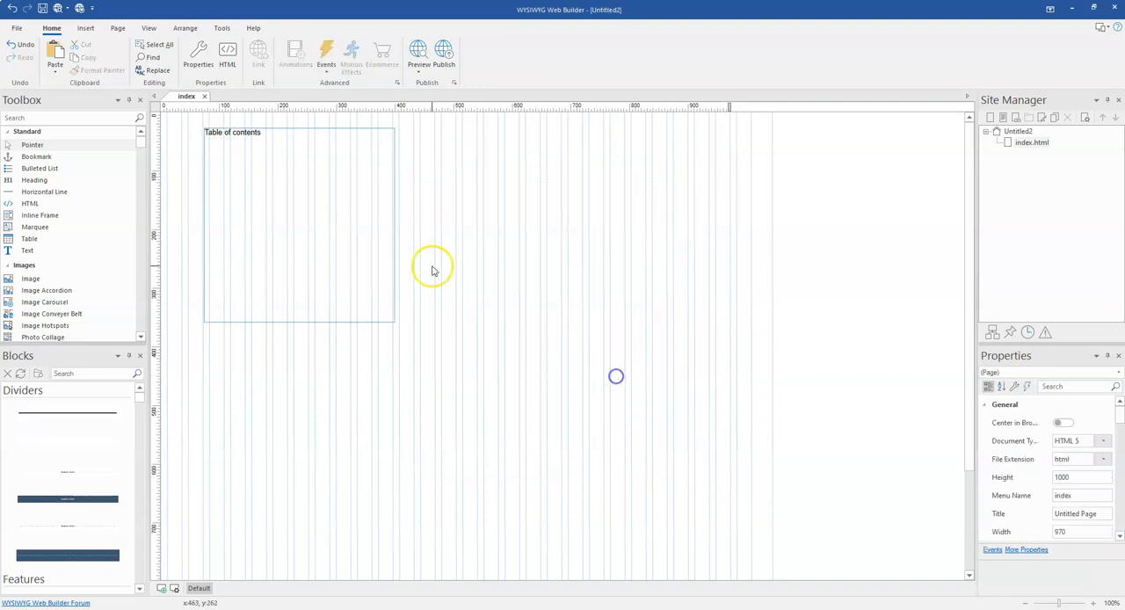
pyautogui.moveTo(209, 151)
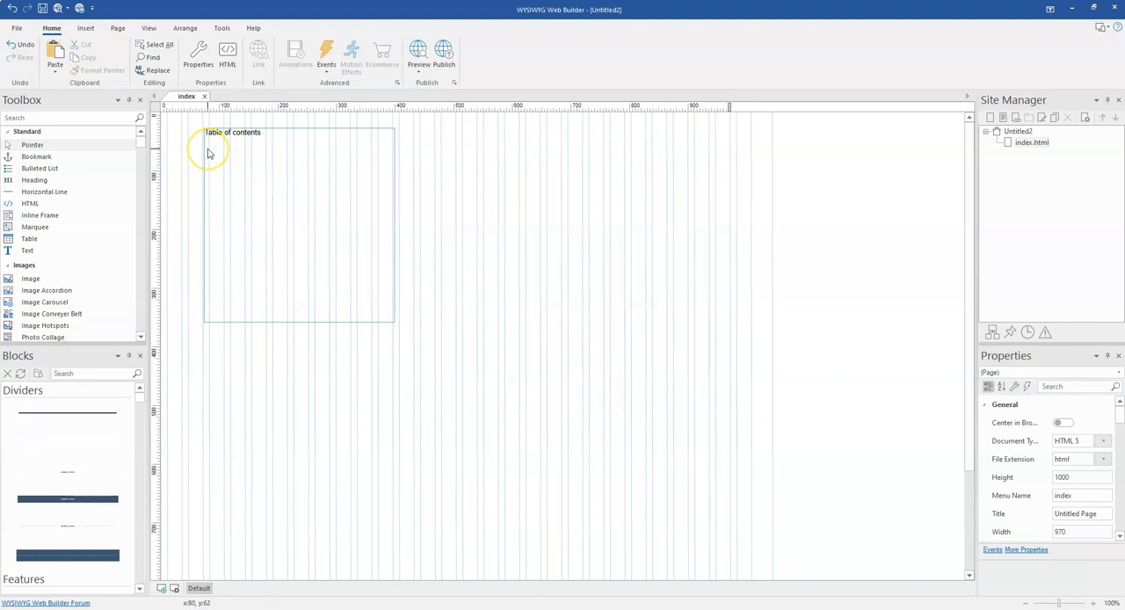
pyautogui.moveTo(209, 348)
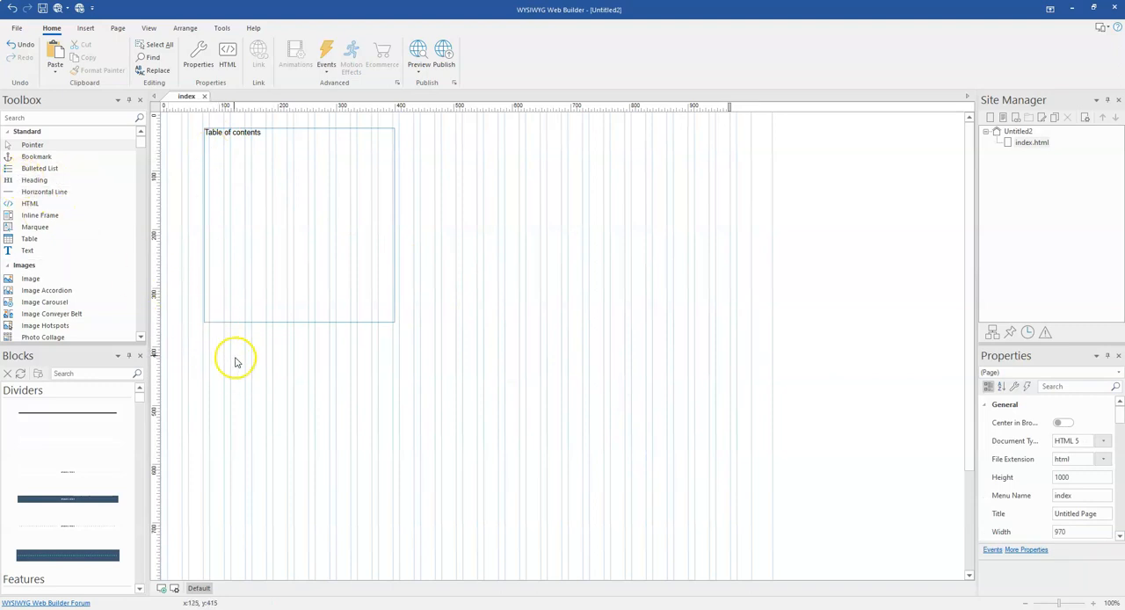
pyautogui.moveTo(270, 373)
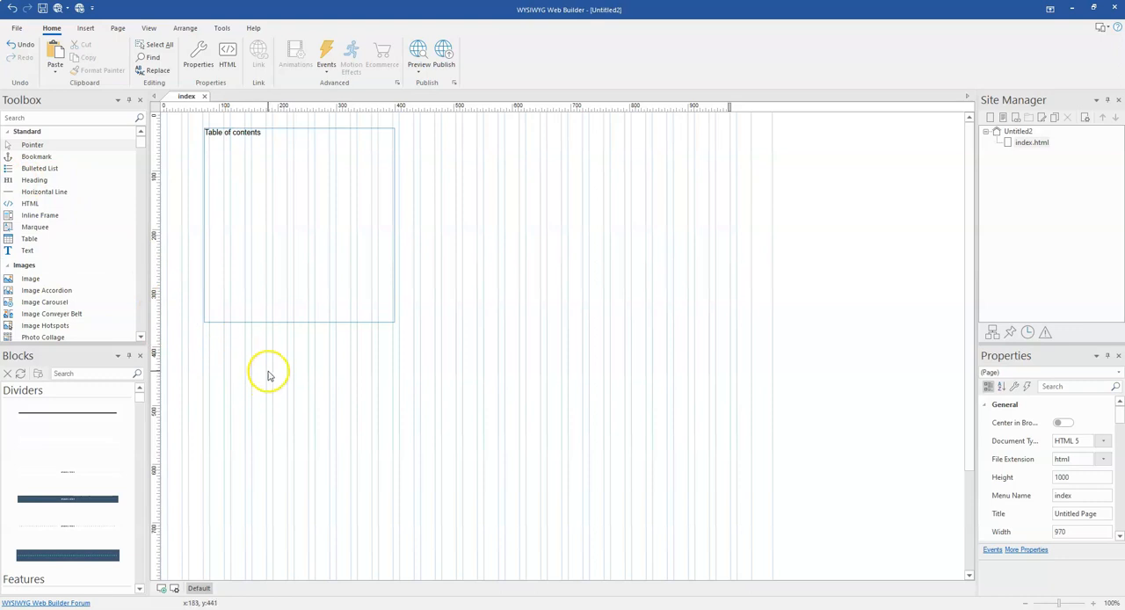
pyautogui.moveTo(247, 396)
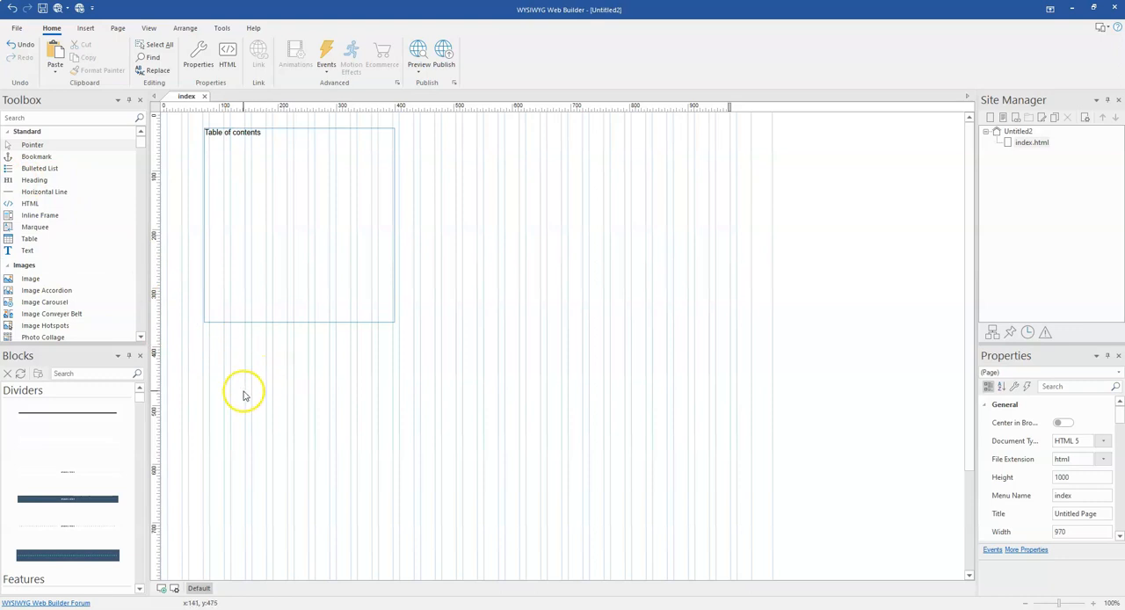
pyautogui.moveTo(152, 290)
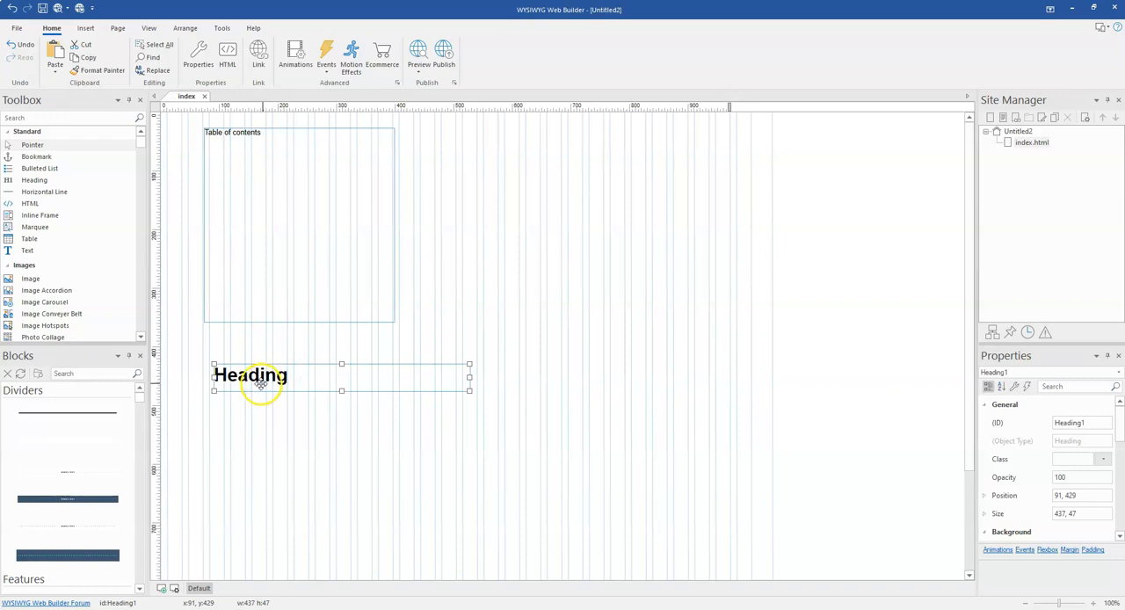
# - Align the heading with the contents' left edge, choose a smaller font size and shrink its box to the text
pyautogui.doubleClick(249, 374)
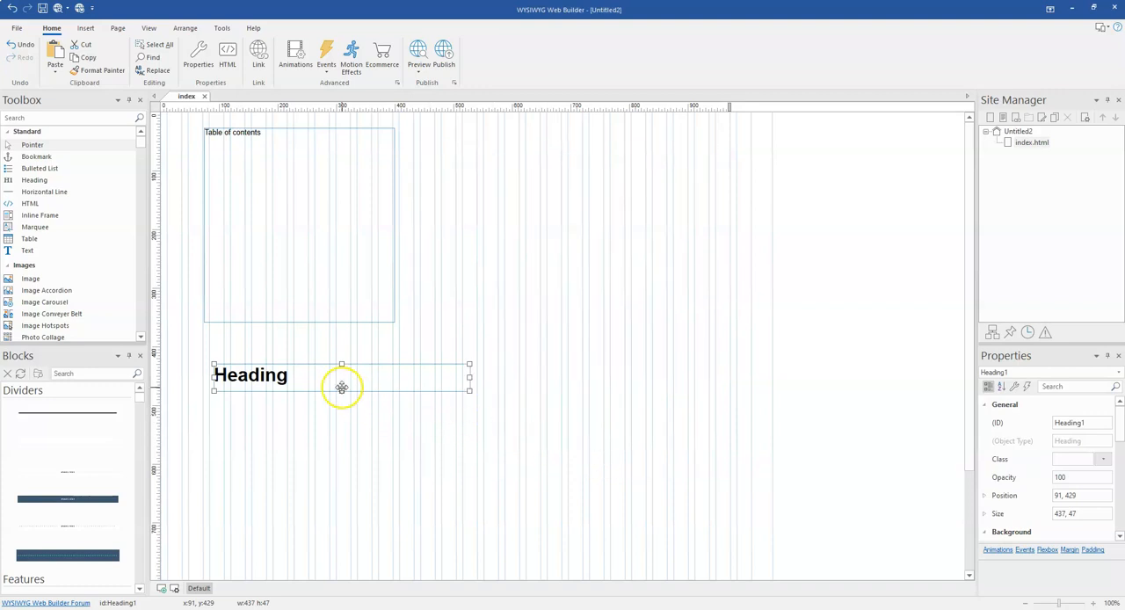
pyautogui.moveTo(341, 377); pyautogui.dragTo(327, 380)
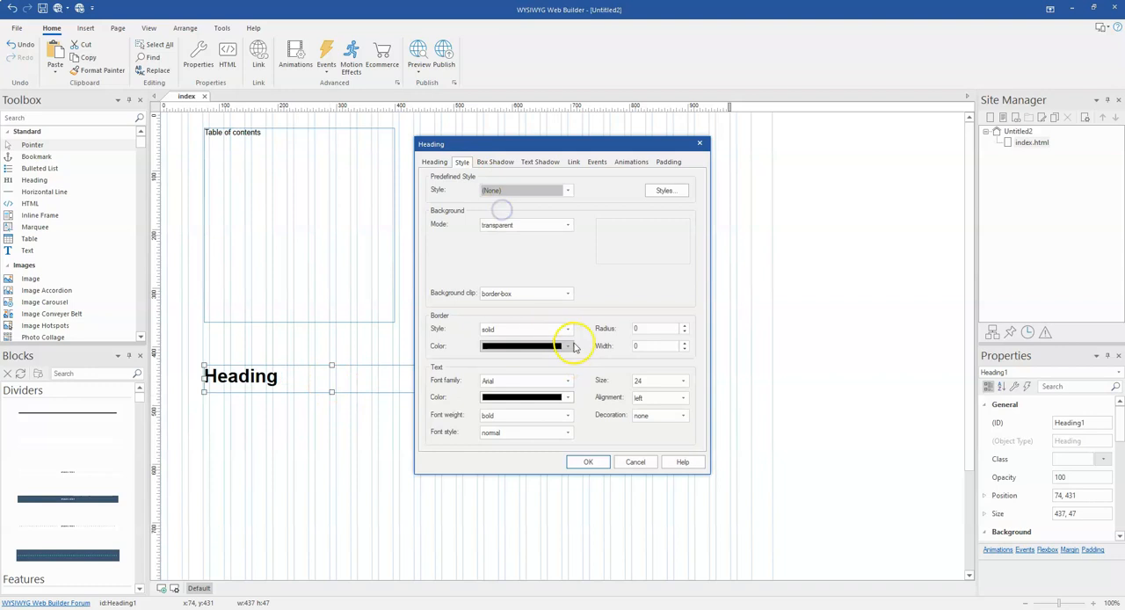
pyautogui.click(682, 380)
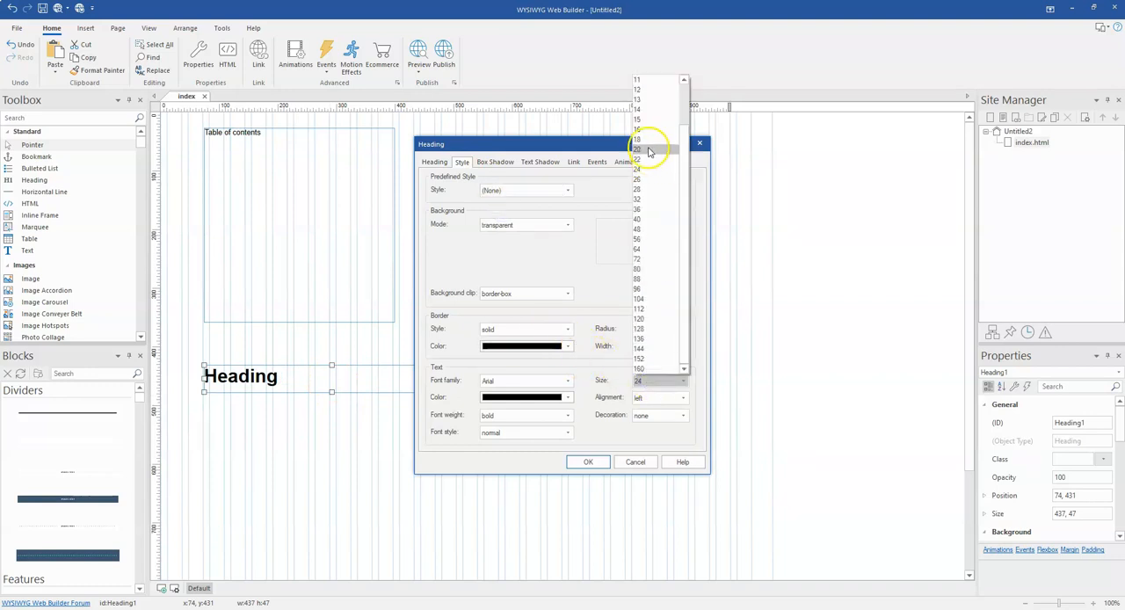
pyautogui.click(587, 461)
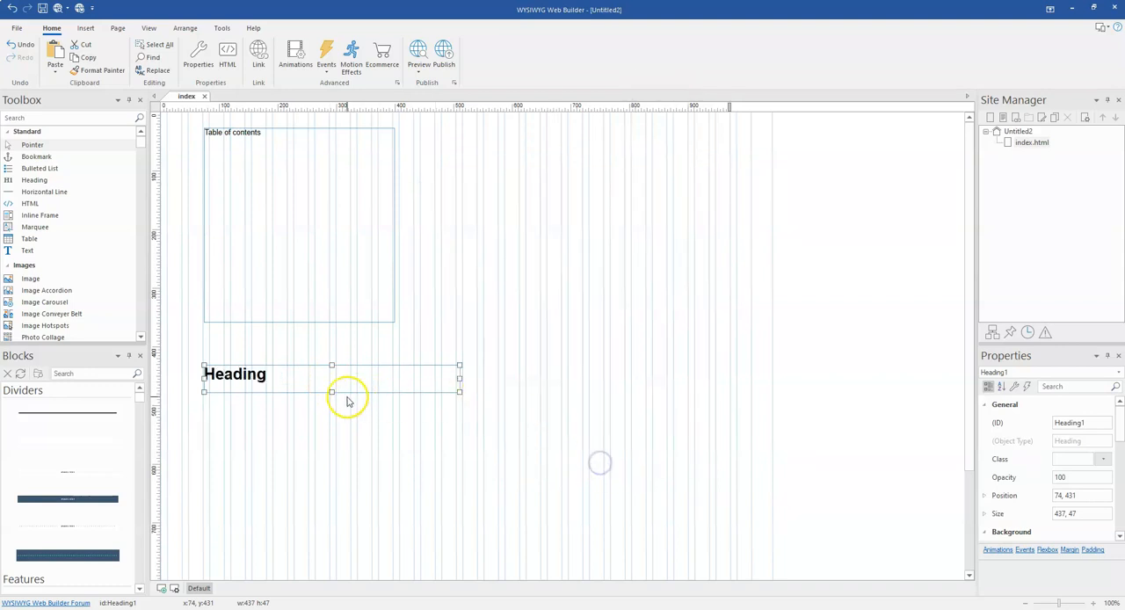
pyautogui.moveTo(331, 391); pyautogui.dragTo(338, 387)
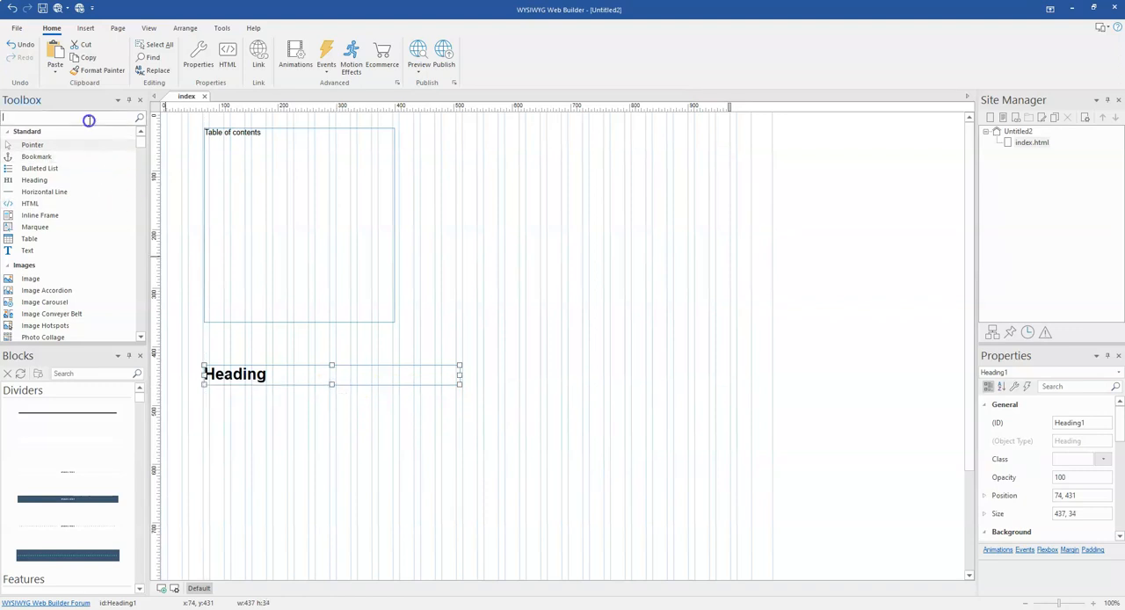
# - Search the Toolbox with 'lo', then clear the object search
pyautogui.write('lo')
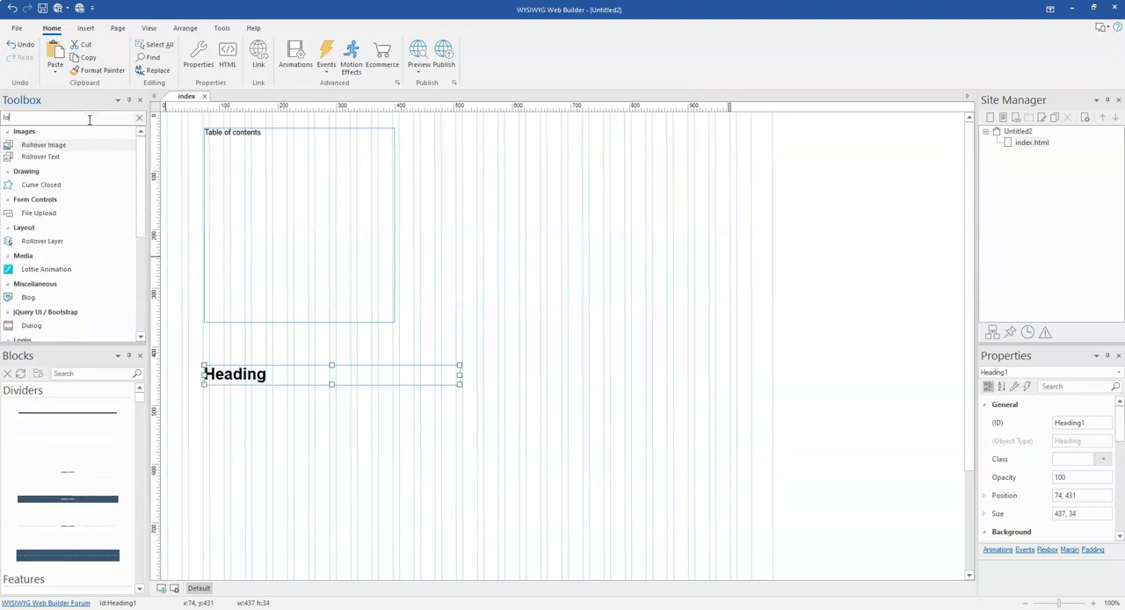
pyautogui.click(71, 118)
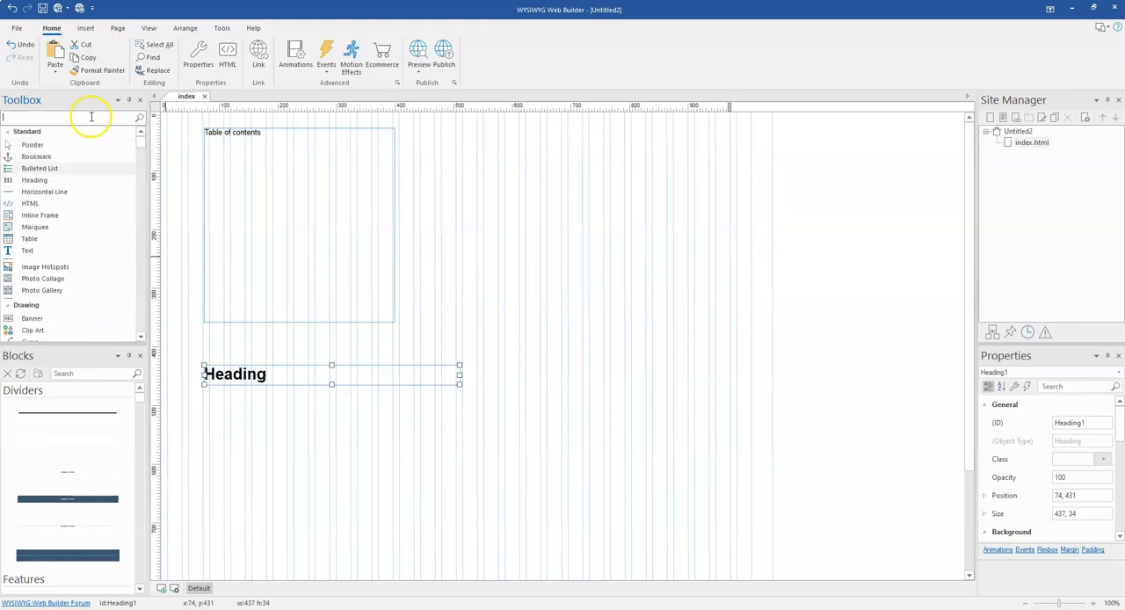
# - Add a Text object under the heading, fill it with Lorem Ipsum paragraphs and select it for widening
pyautogui.click(85, 28)
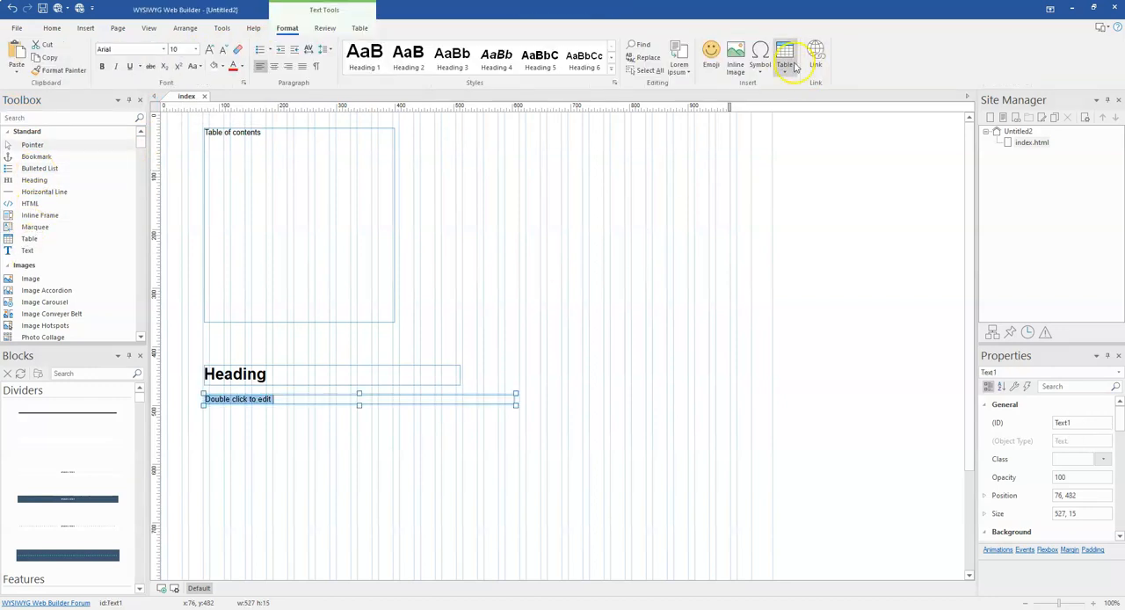
pyautogui.click(679, 56)
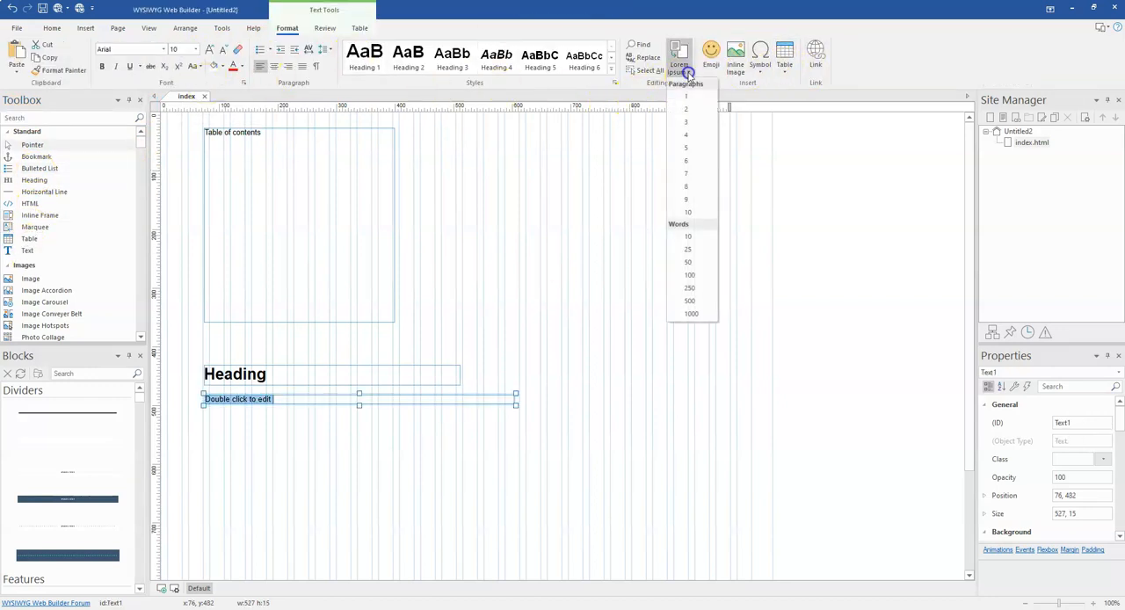
pyautogui.moveTo(677, 113)
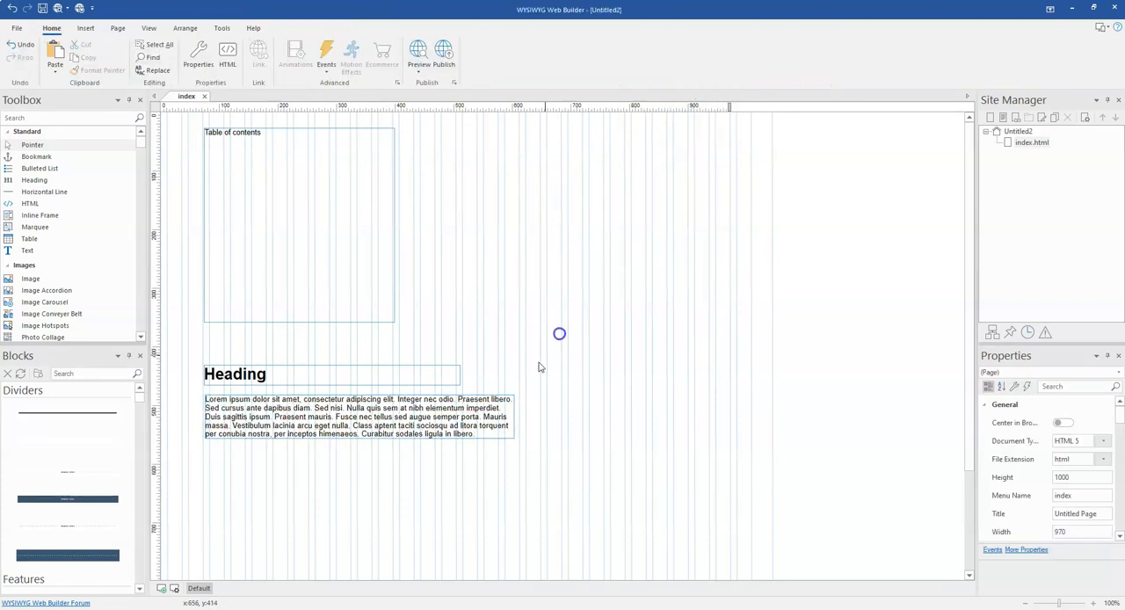
pyautogui.click(351, 416)
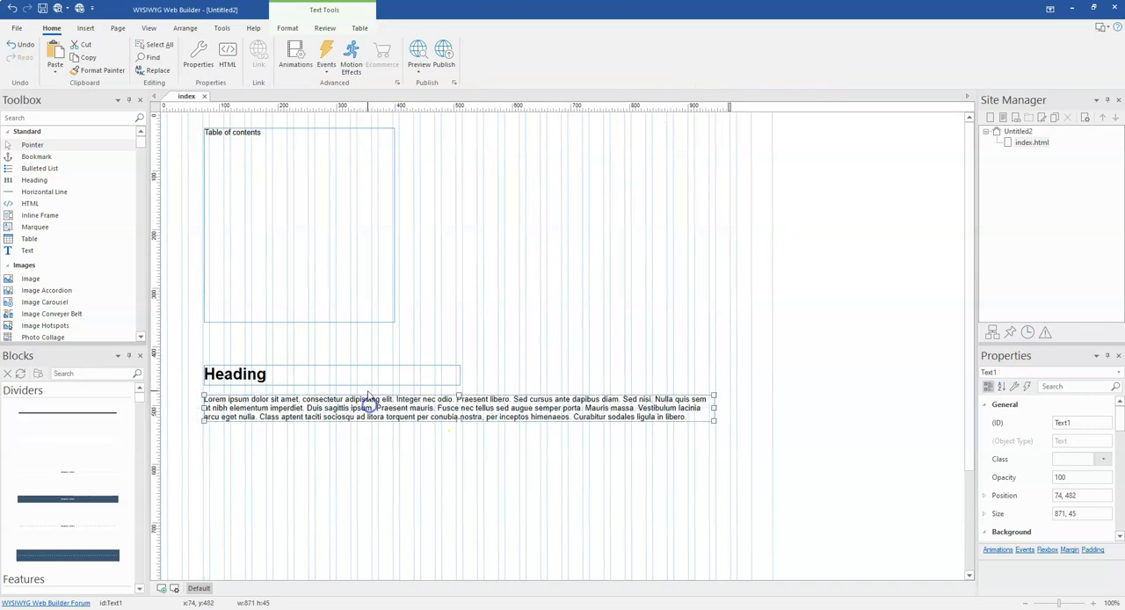
# - Set the heading's Text field to 'Introduction' and confirm
pyautogui.doubleClick(234, 372)
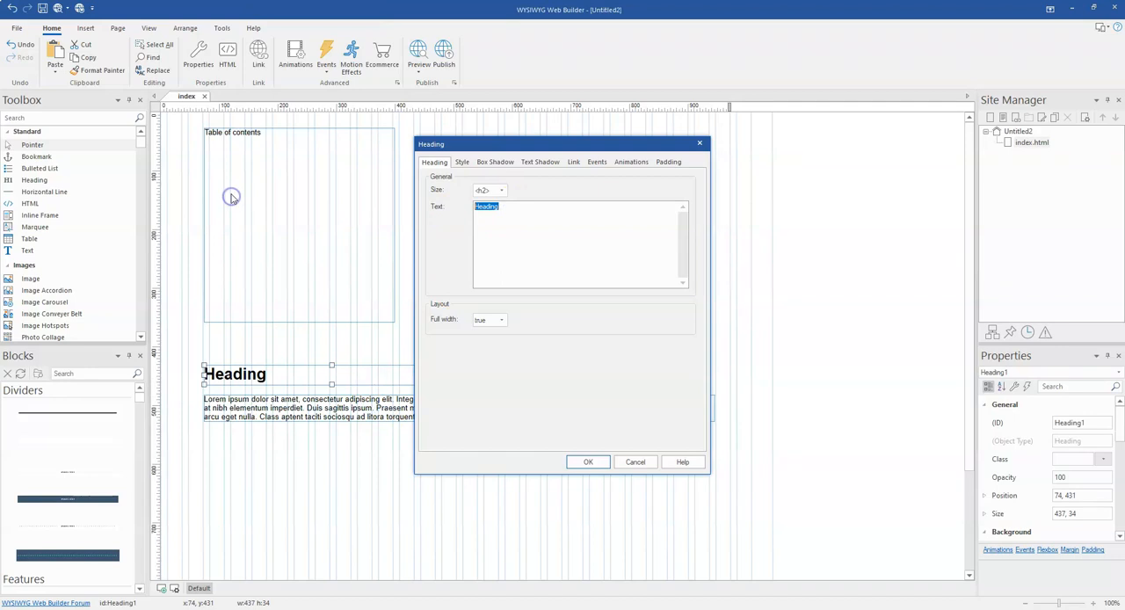
pyautogui.write('Introduction')
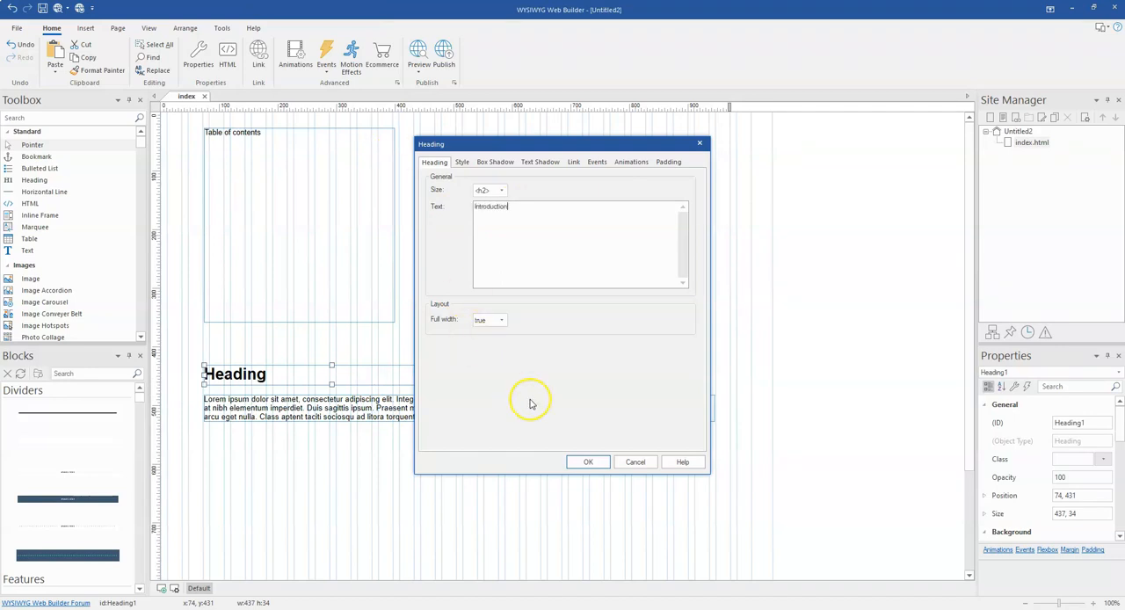
pyautogui.click(588, 461)
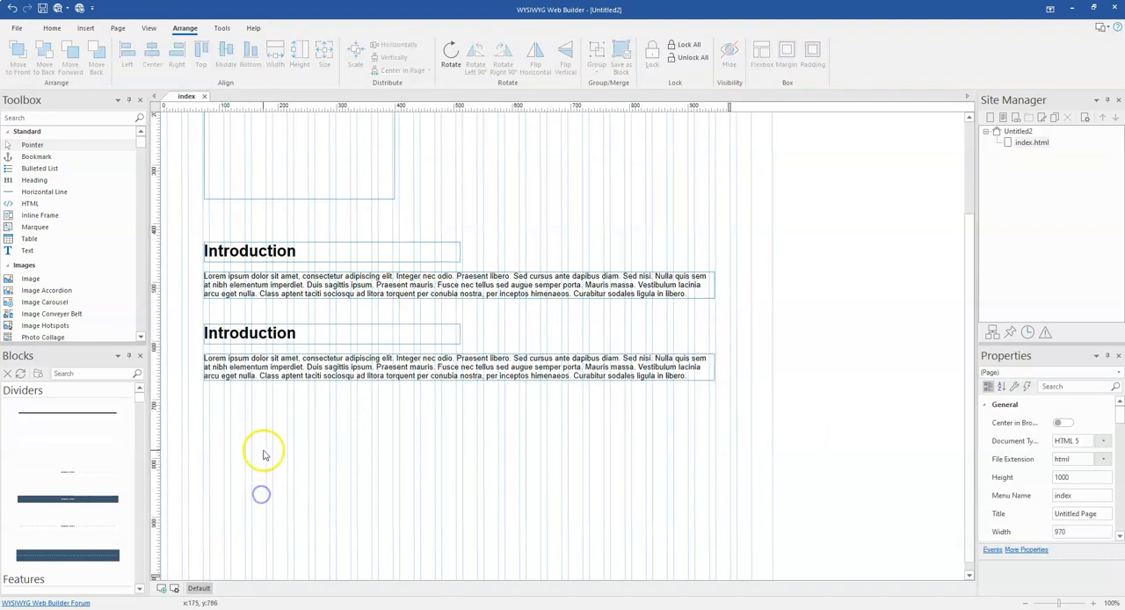
# - Set the second heading's Text field to 'Overview' and confirm
pyautogui.doubleClick(250, 332)
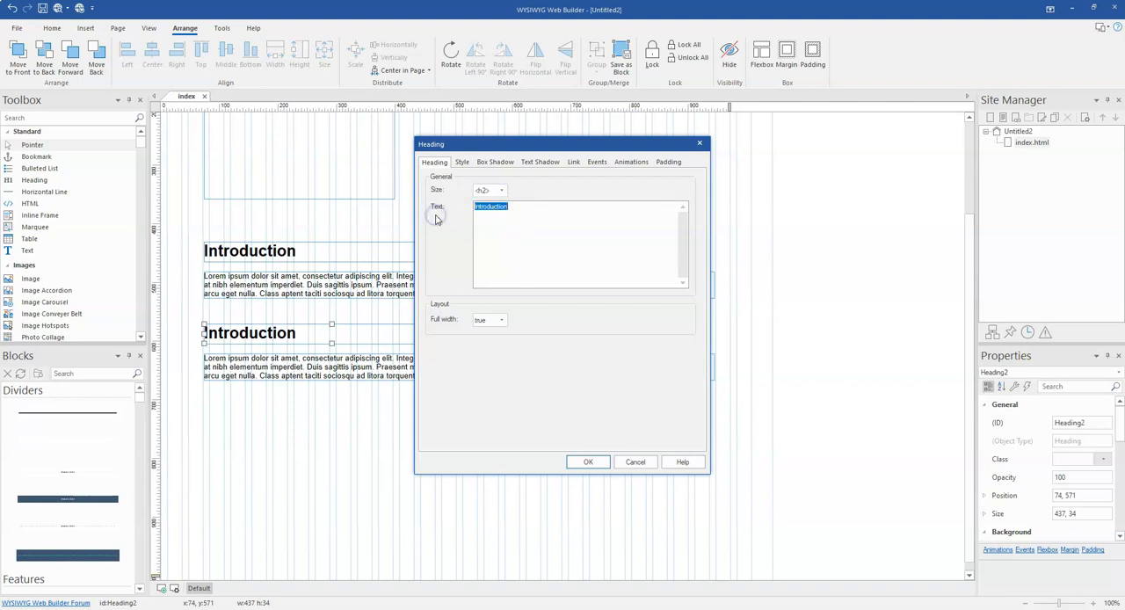
pyautogui.write('Overview')
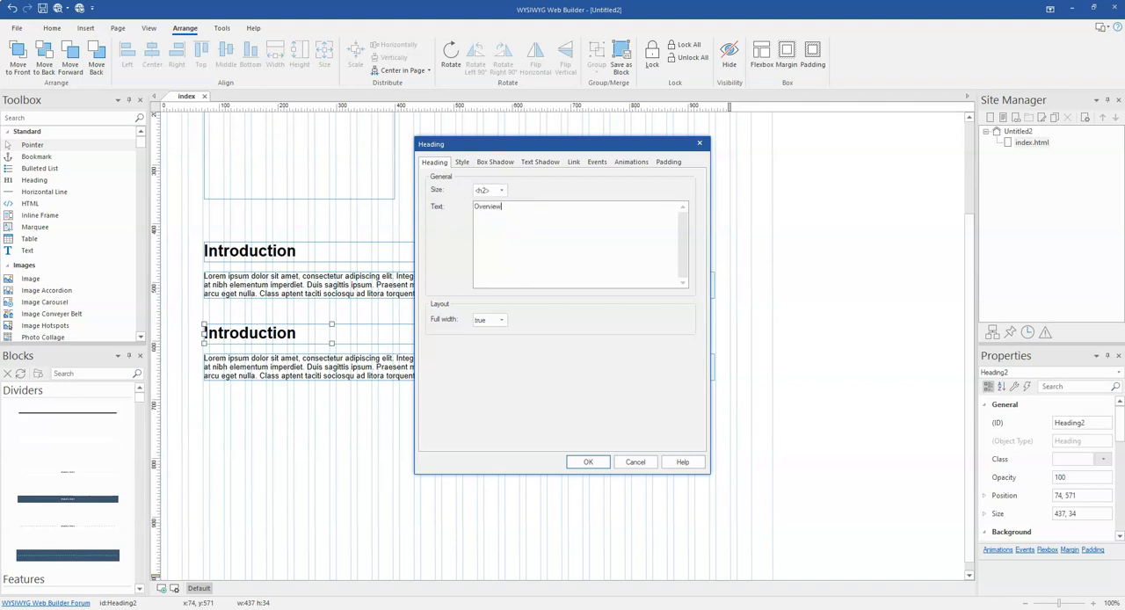
pyautogui.click(587, 461)
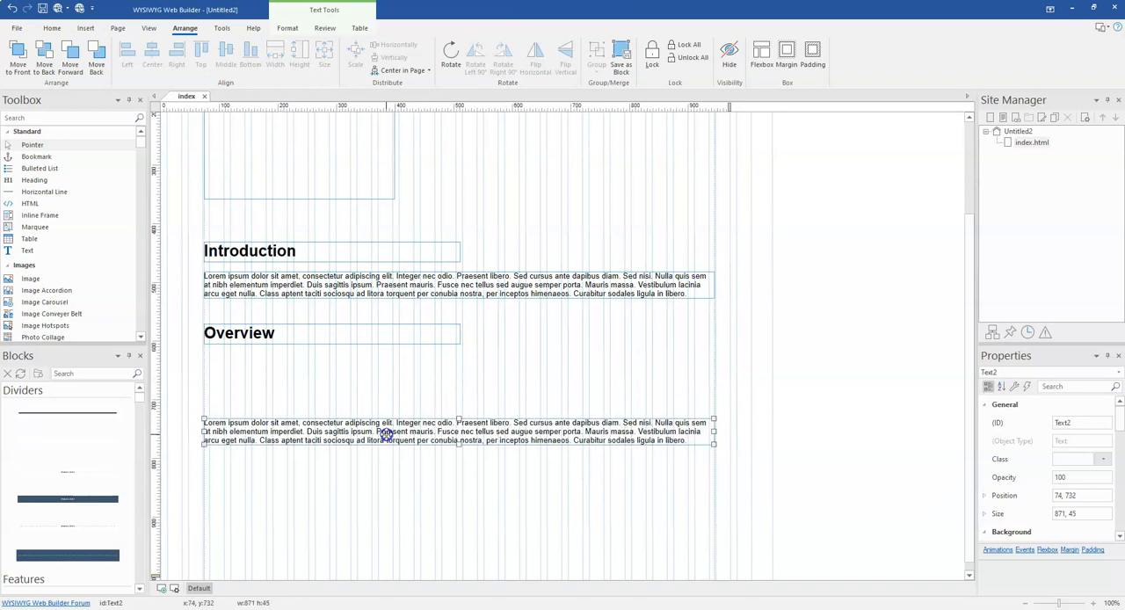
pyautogui.moveTo(62, 226)
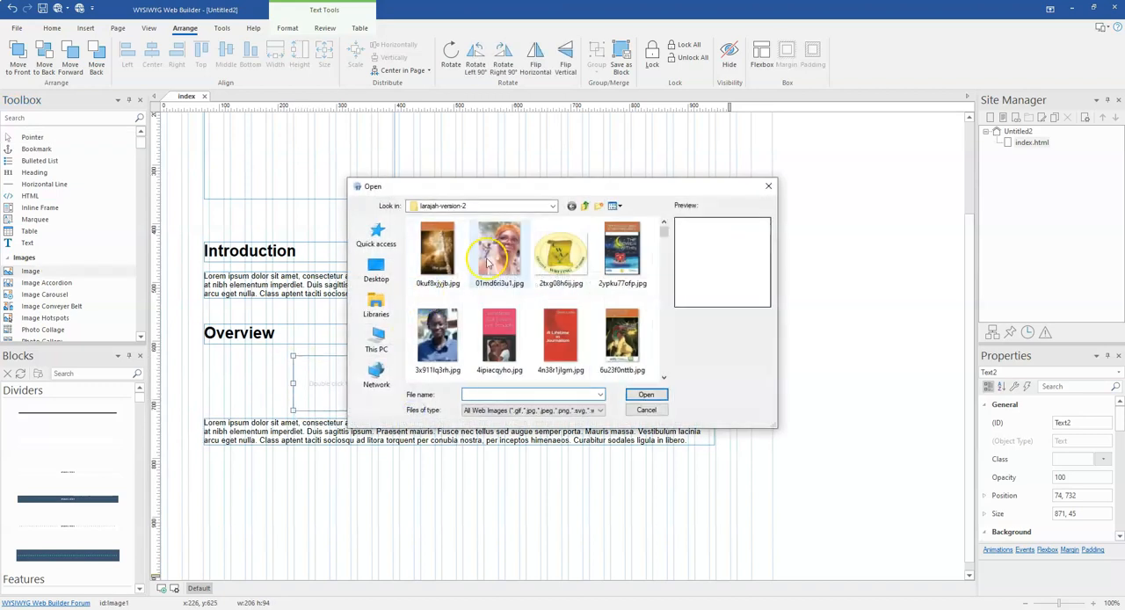
# - Pick the edify logo file in the Open dialog and insert it under Overview
pyautogui.click(623, 341)
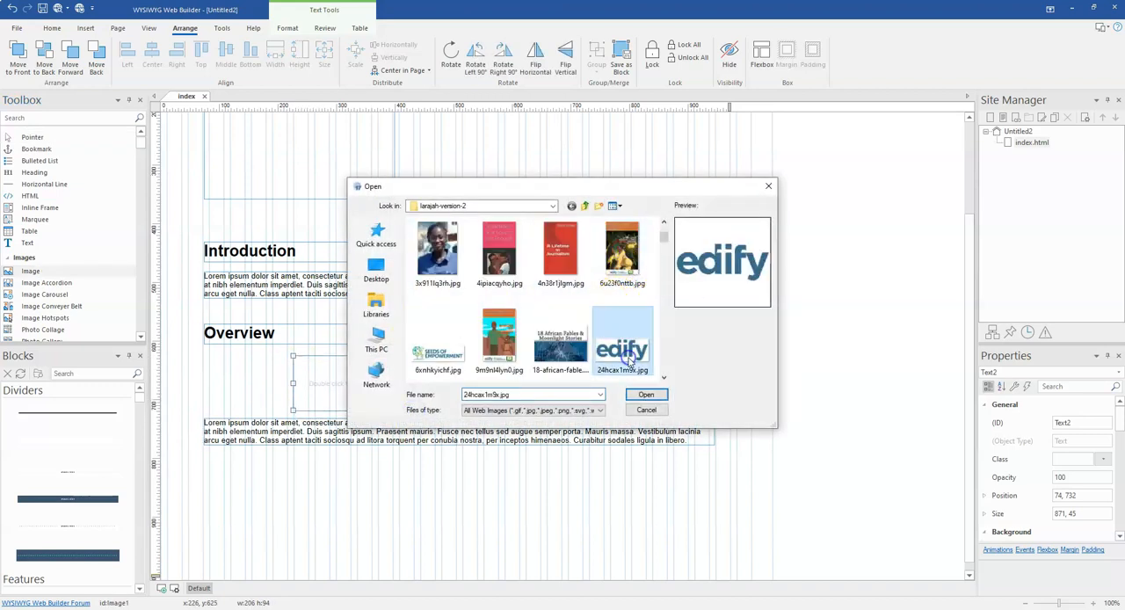
pyautogui.click(647, 394)
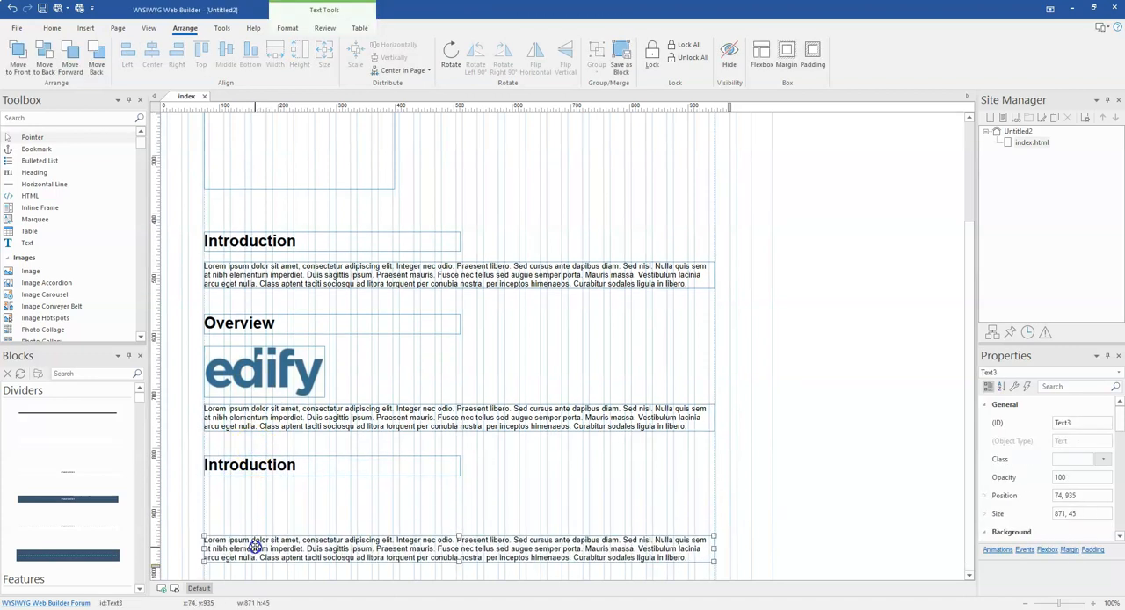
# - Rename the third heading to 'Deescriptions', then begin searching the Toolbox for an icon
pyautogui.doubleClick(250, 464)
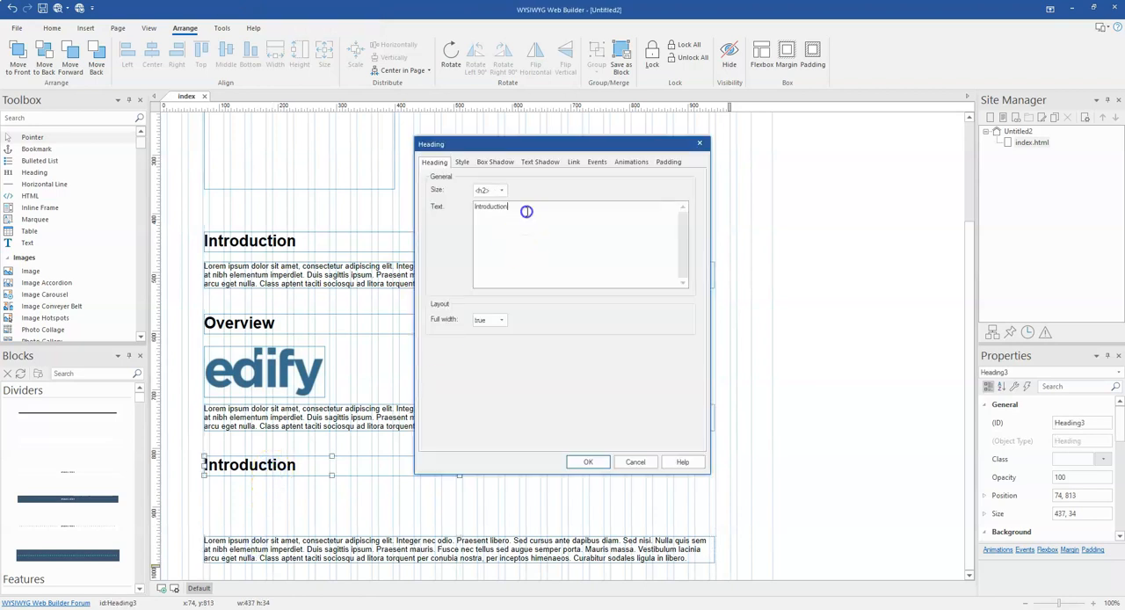
pyautogui.write('Deescriptionss')
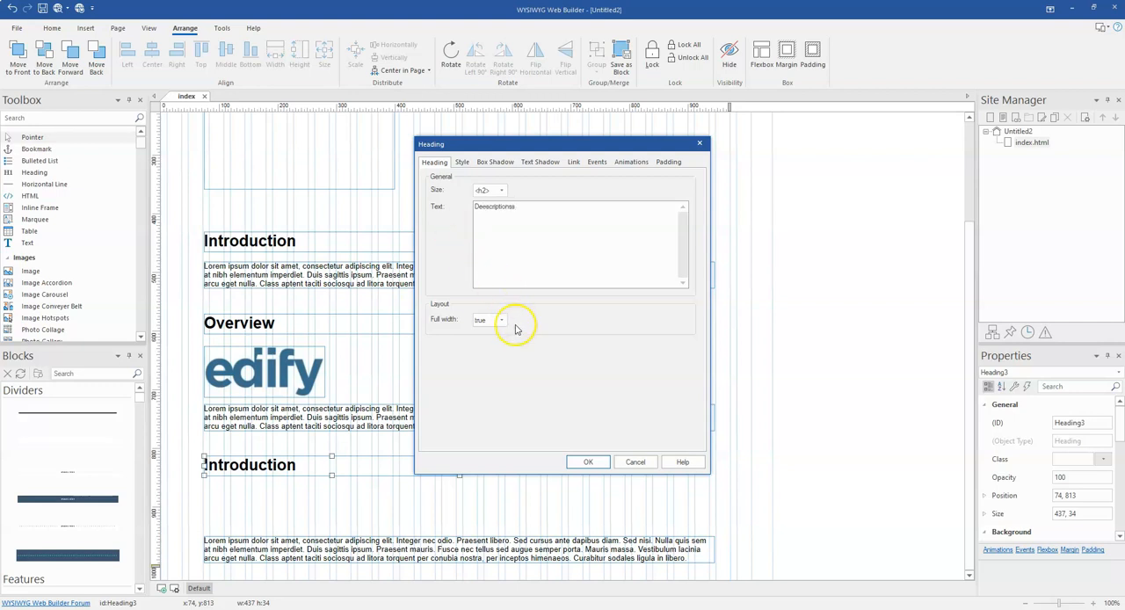
pyautogui.click(587, 461)
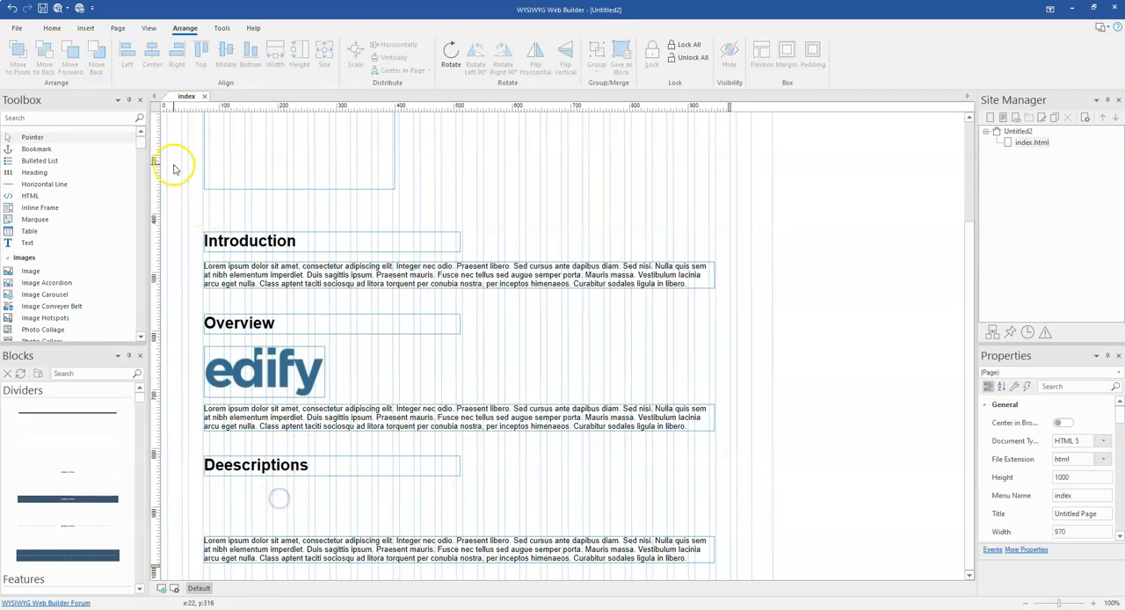
pyautogui.write('id')
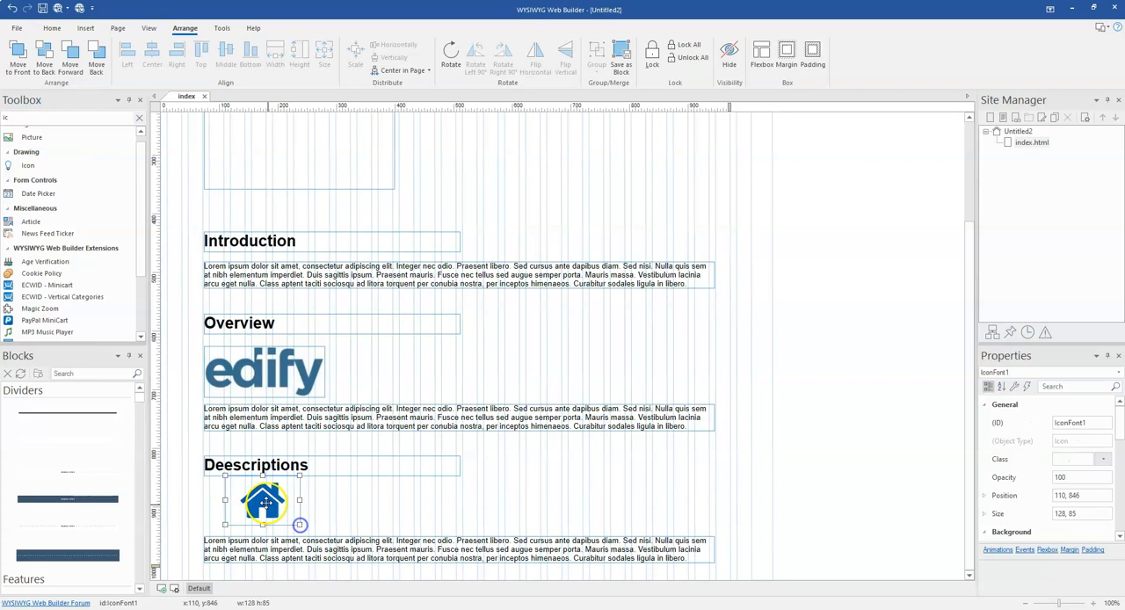
# - Position the house icon under Deescriptions, aligned with the paragraph's left edge
pyautogui.moveTo(264, 503); pyautogui.dragTo(243, 507)
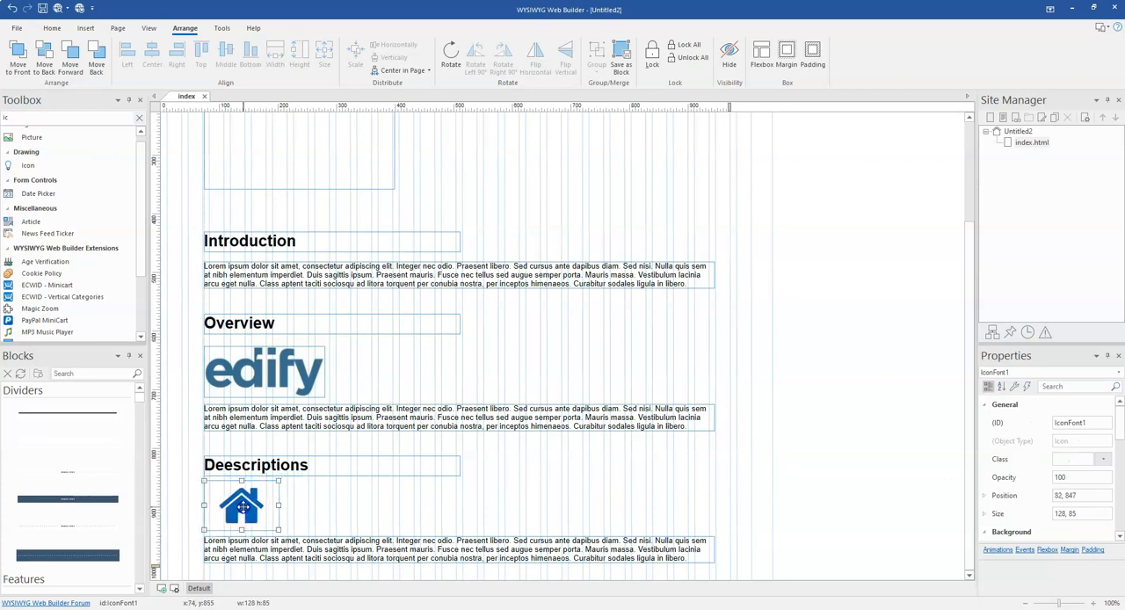
pyautogui.moveTo(242, 502); pyautogui.dragTo(243, 511)
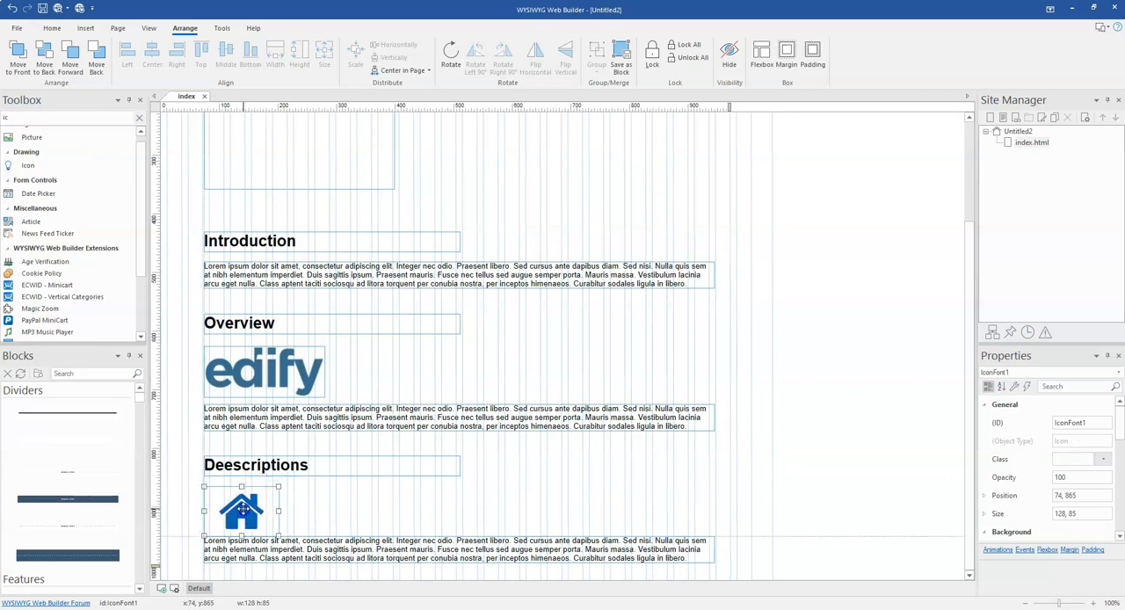
# - Look at the Introduction heading's properties and Cancel without changes
pyautogui.doubleClick(250, 239)
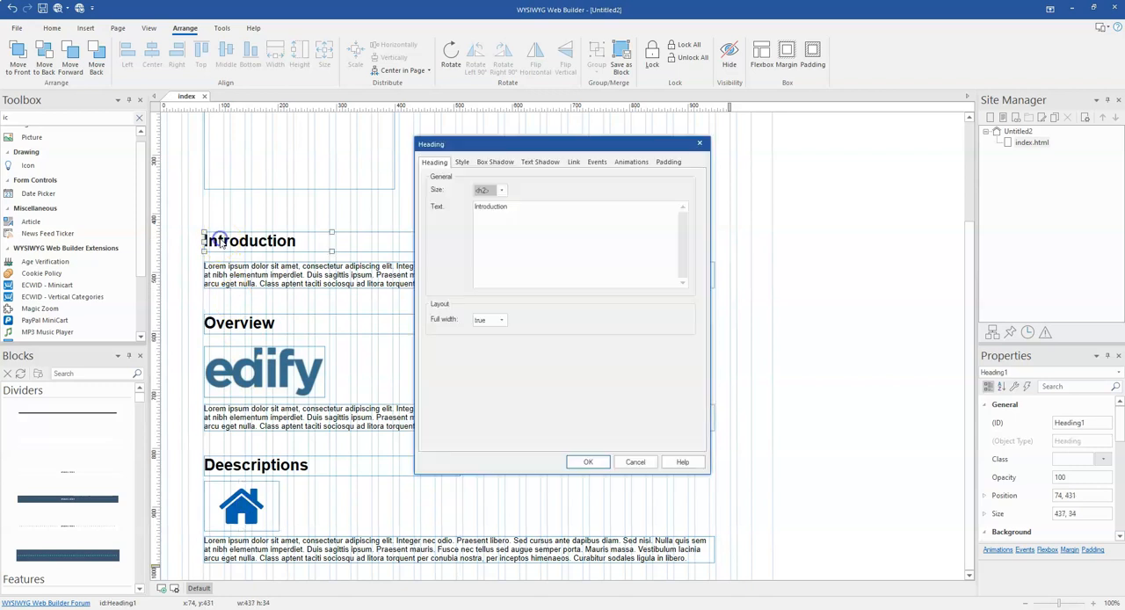
pyautogui.moveTo(635, 461)
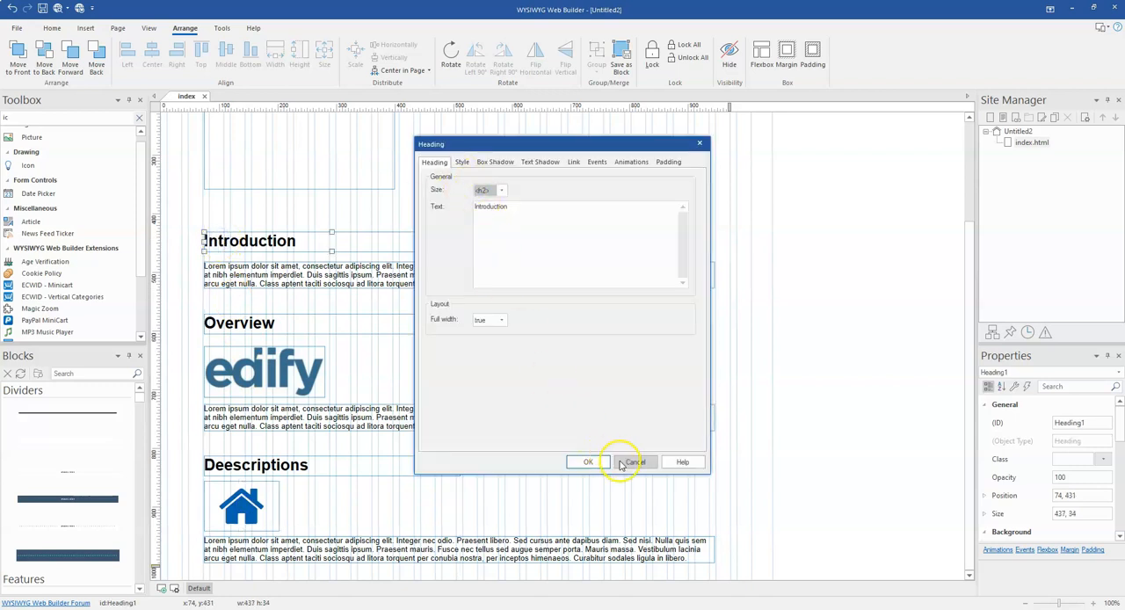
pyautogui.click(633, 460)
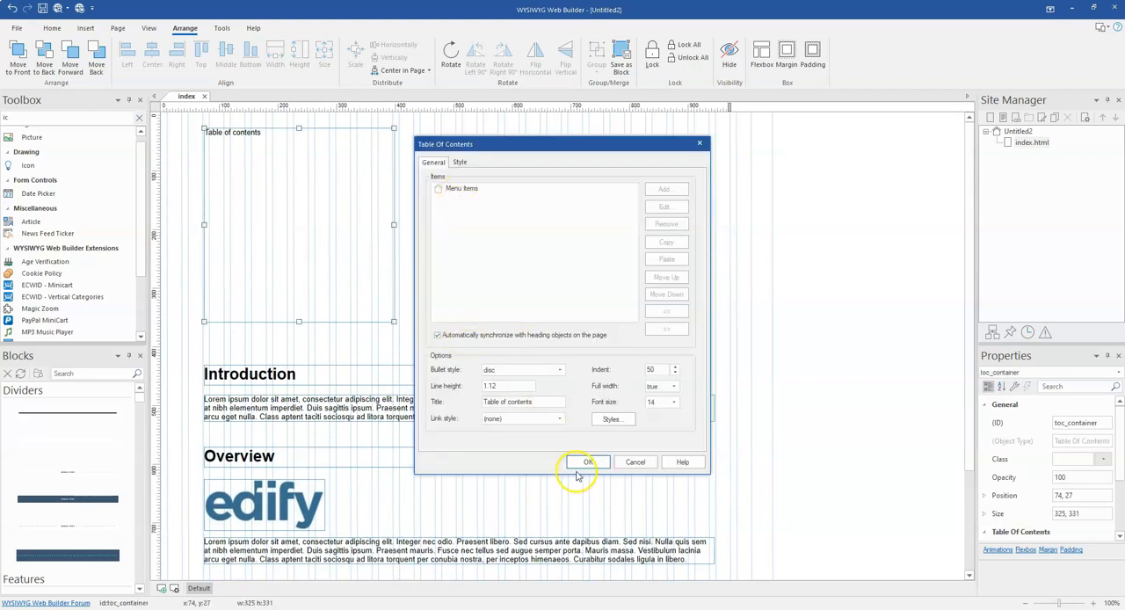
# - Confirm the auto-synchronised Table of Contents so it lists Introduction, Overview and Deescriptions
pyautogui.click(587, 461)
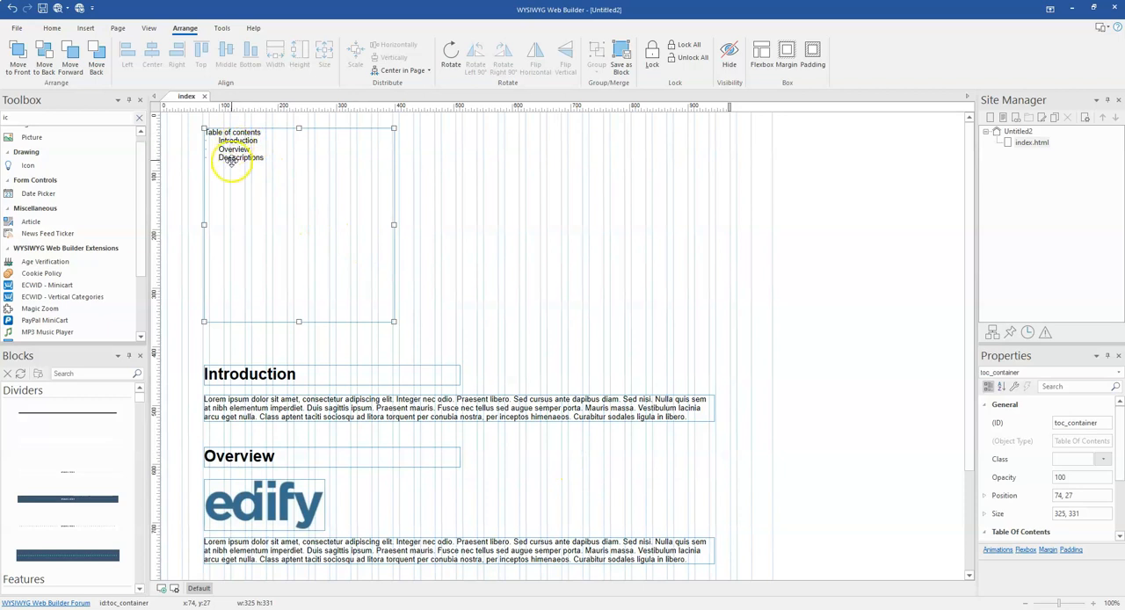
pyautogui.scroll(-3)
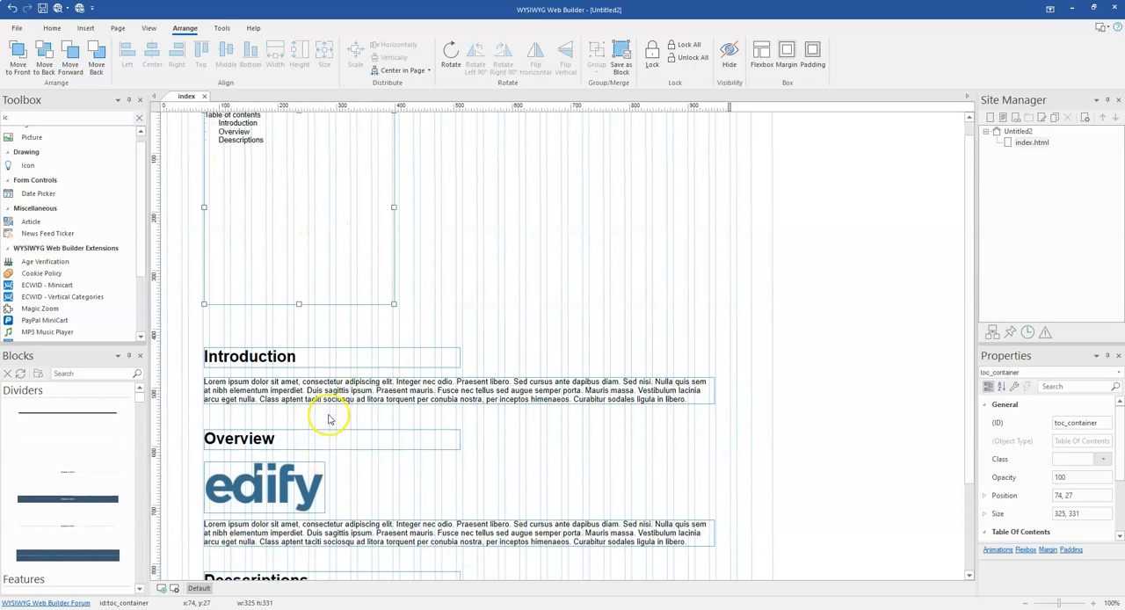
pyautogui.doubleClick(250, 356)
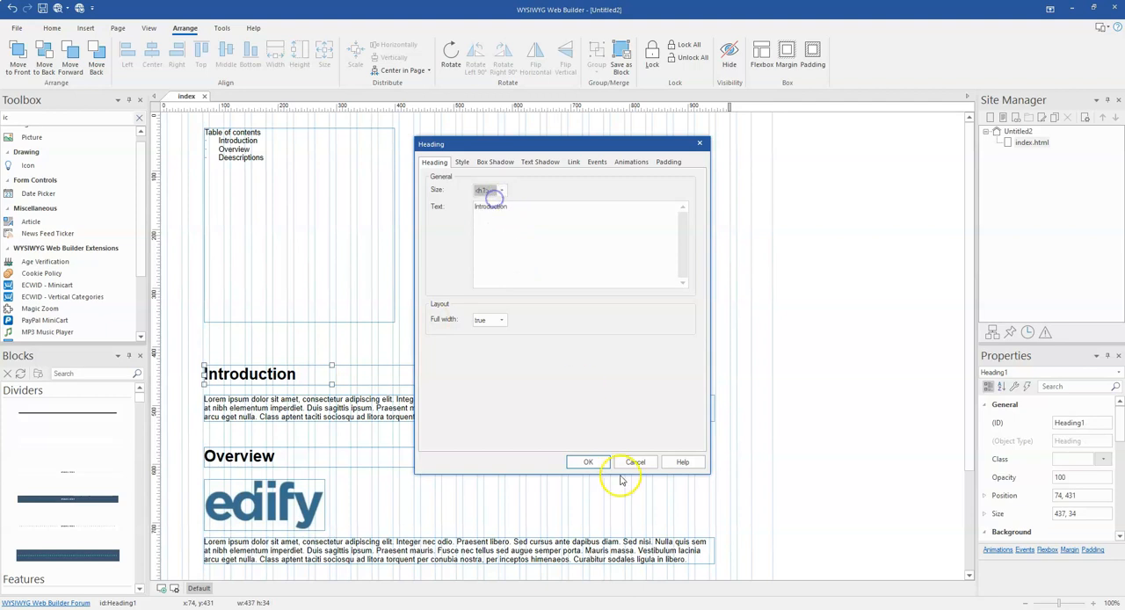
# - Close and reopen the Introduction heading properties, then re-apply the Table of Contents so Introduction returns as first entry
pyautogui.click(635, 461)
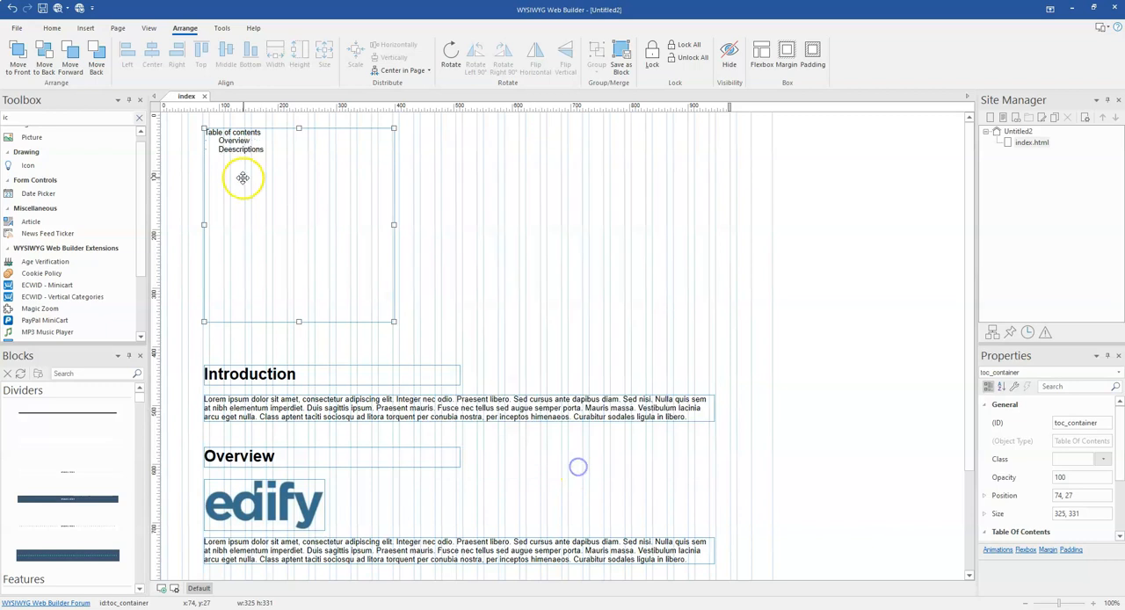
pyautogui.moveTo(271, 399)
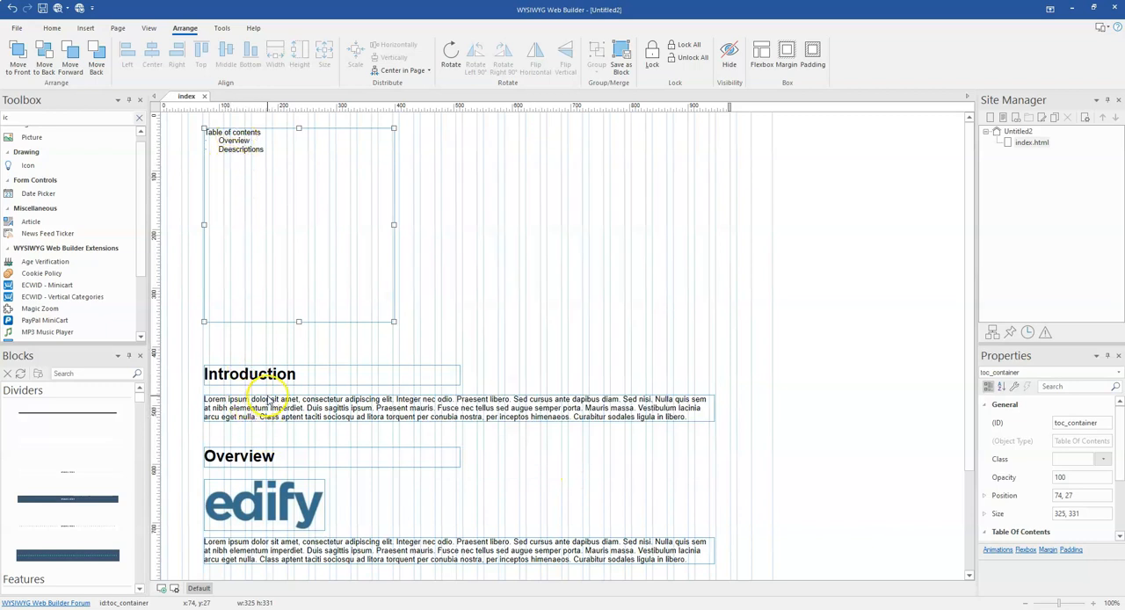
pyautogui.moveTo(273, 401)
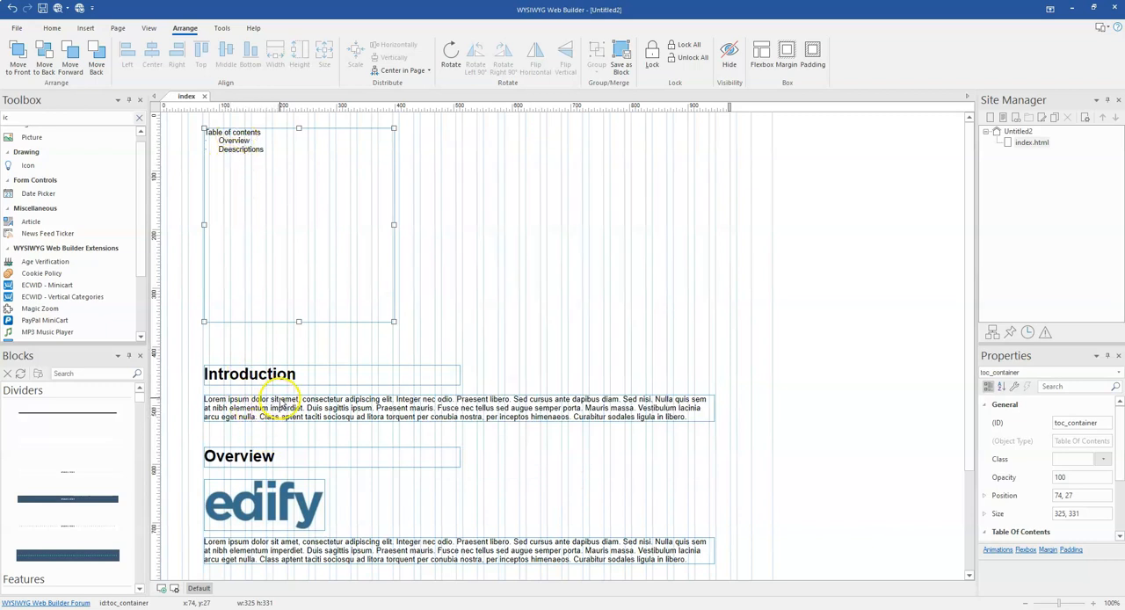
pyautogui.scroll(-3)
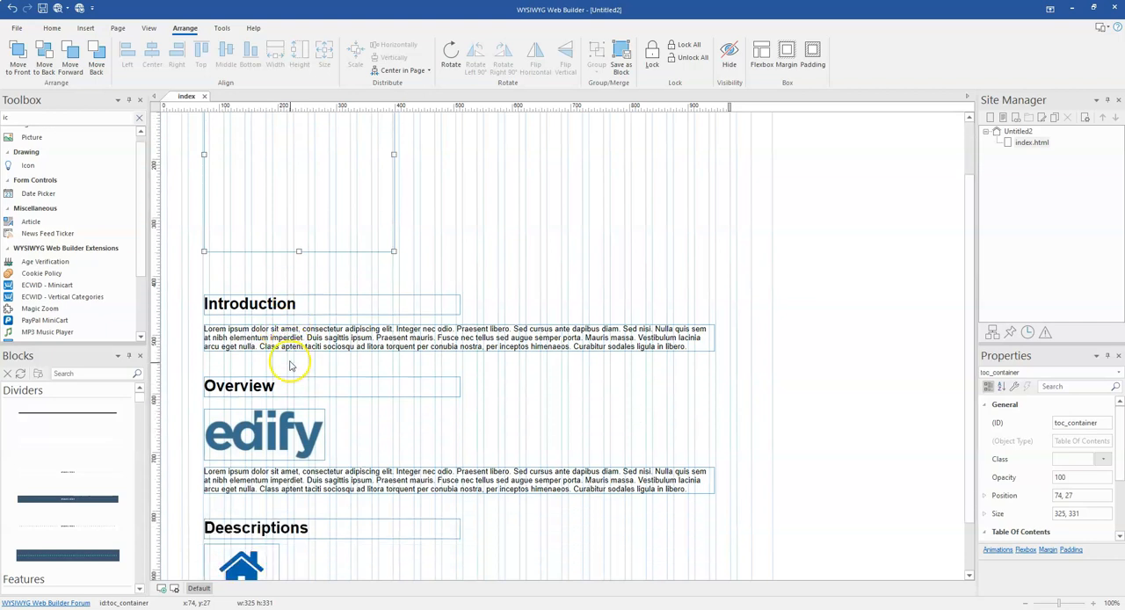
pyautogui.scroll(-3)
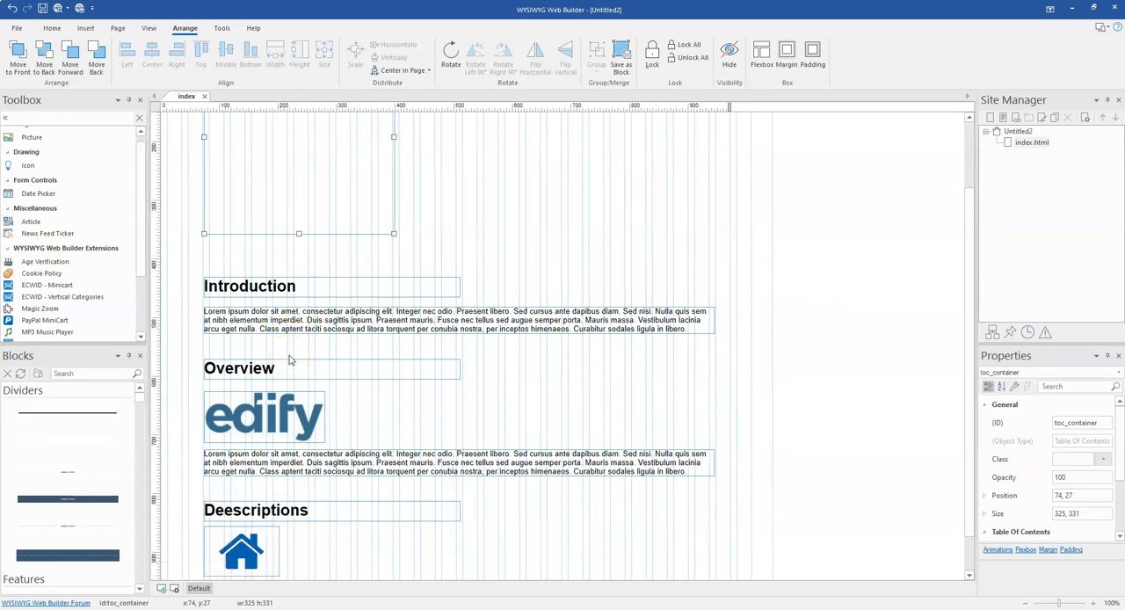
pyautogui.doubleClick(250, 285)
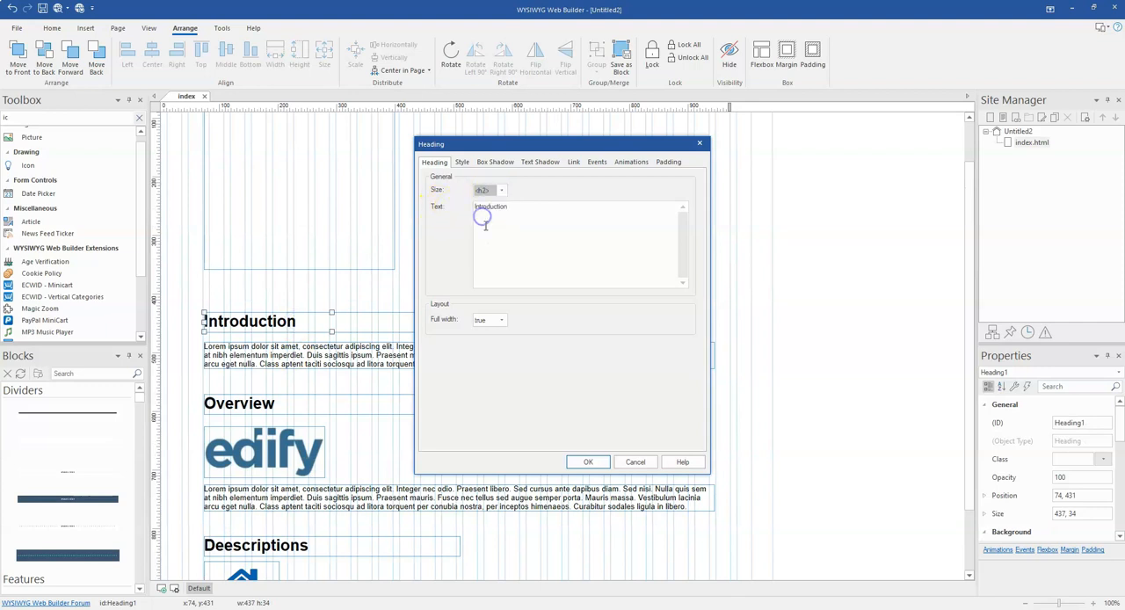
pyautogui.click(587, 461)
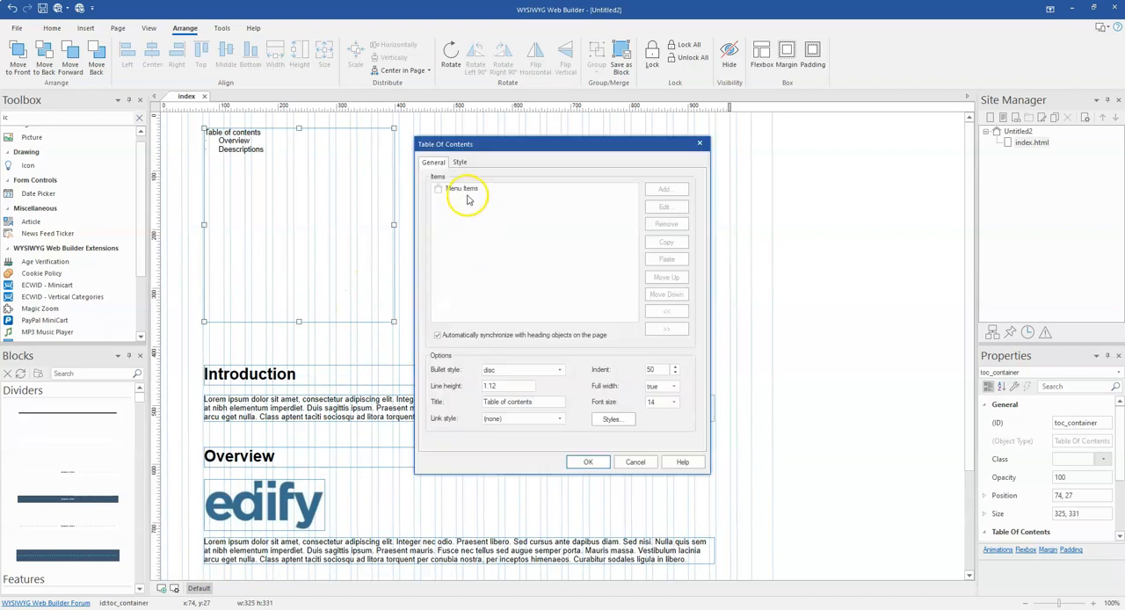
pyautogui.click(588, 460)
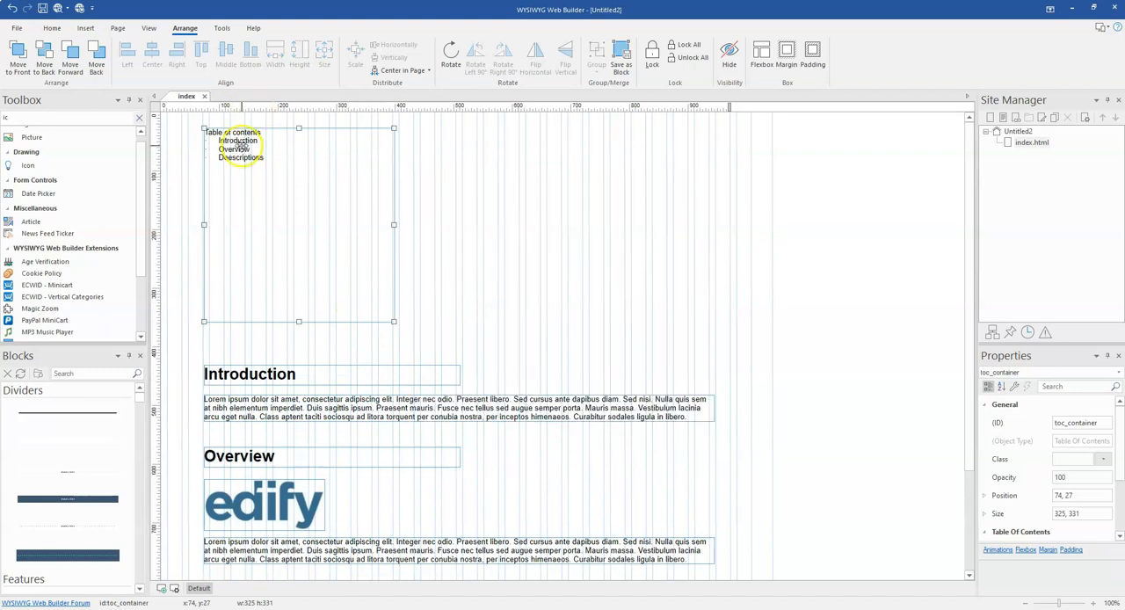
pyautogui.moveTo(302, 156)
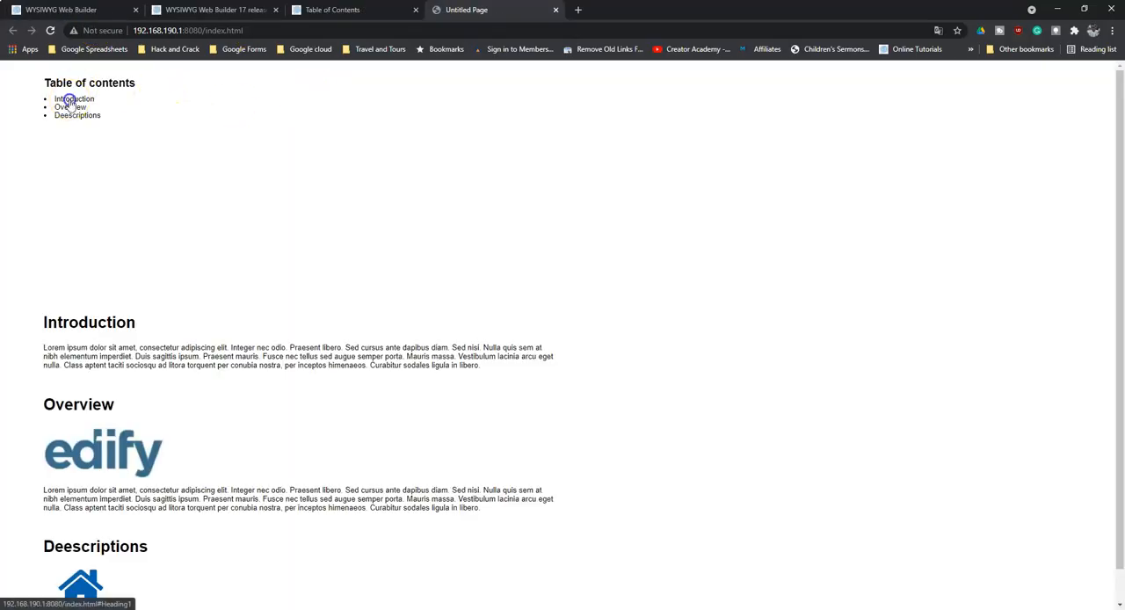
# - Follow the Introduction link in the Chrome preview's table of contents
pyautogui.click(74, 98)
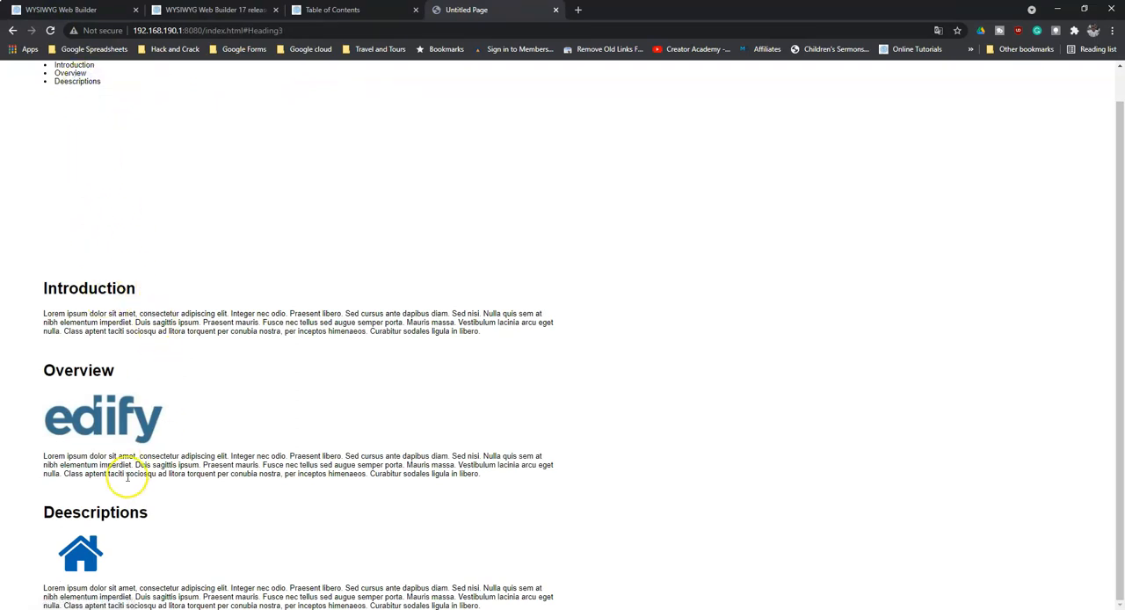
pyautogui.moveTo(220, 505)
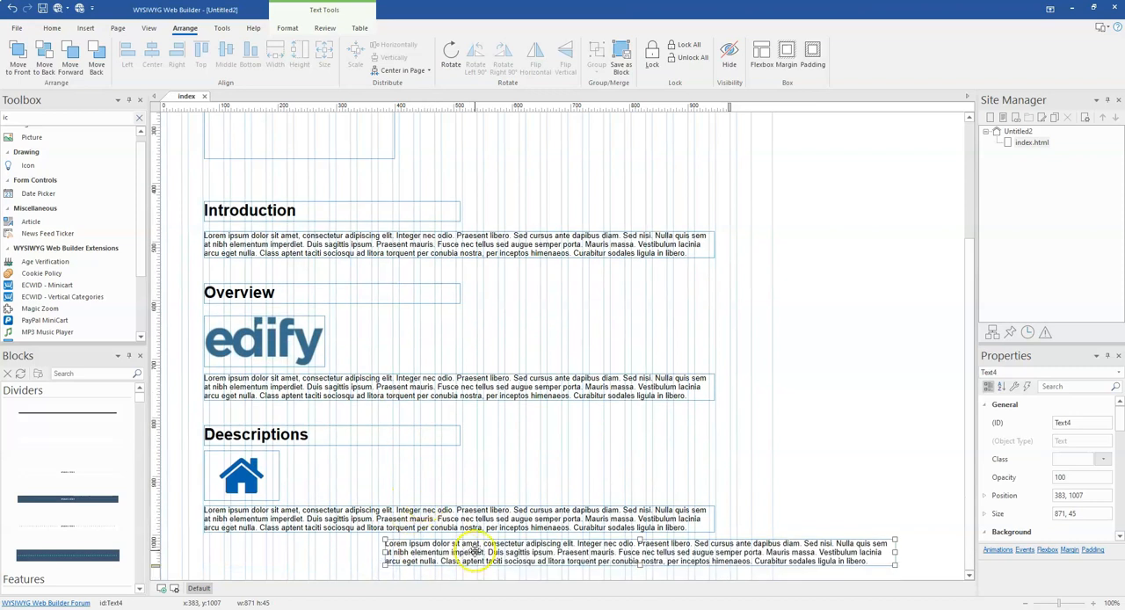
# - Scroll down the page toward the house icon where the extra lorem ipsum paragraph goes
pyautogui.scroll(-3)
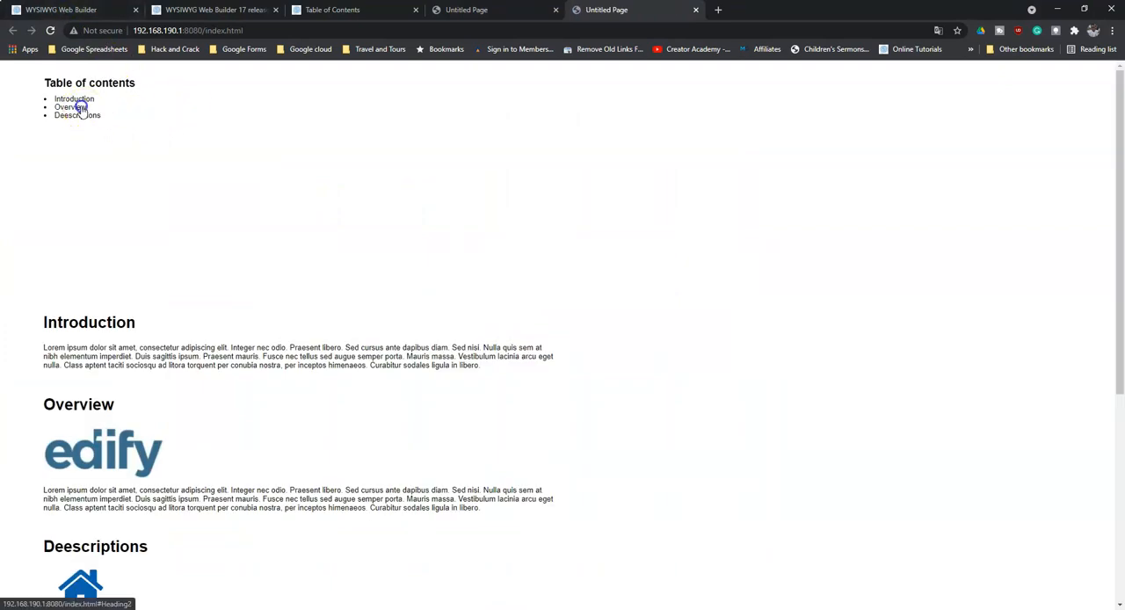
# - Follow the Descriptions contents link in Chrome so the preview jumps to that section
pyautogui.click(70, 106)
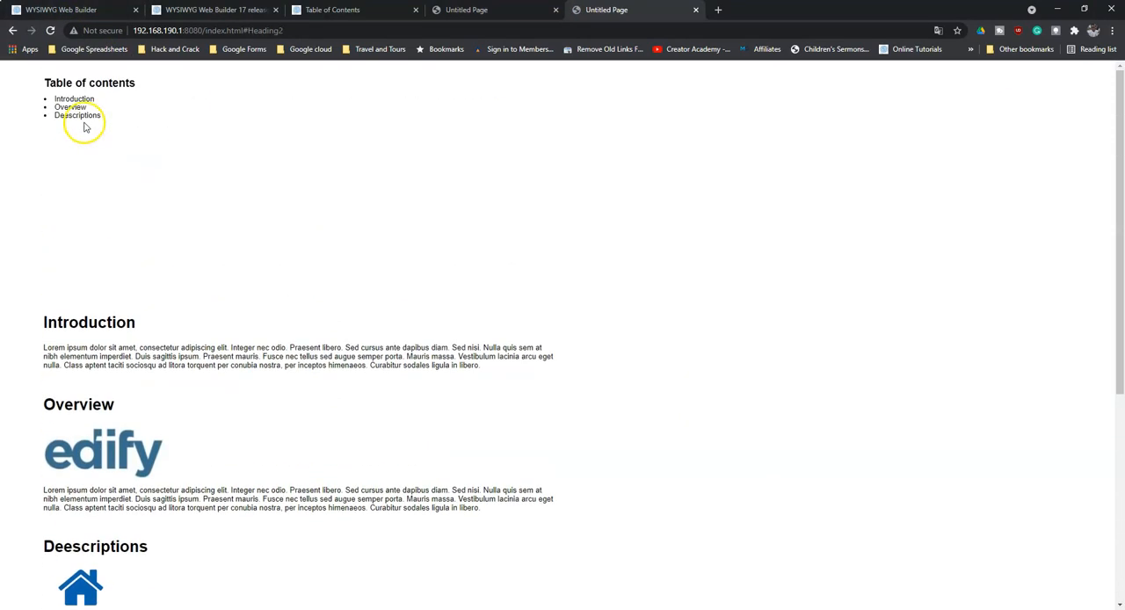
pyautogui.click(70, 105)
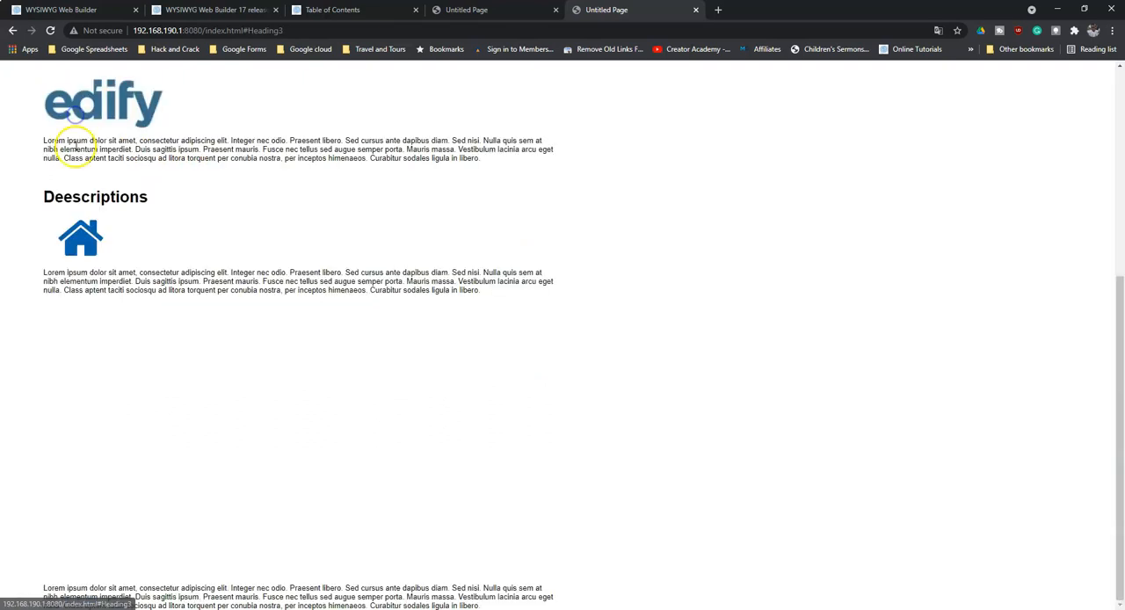
pyautogui.moveTo(227, 185)
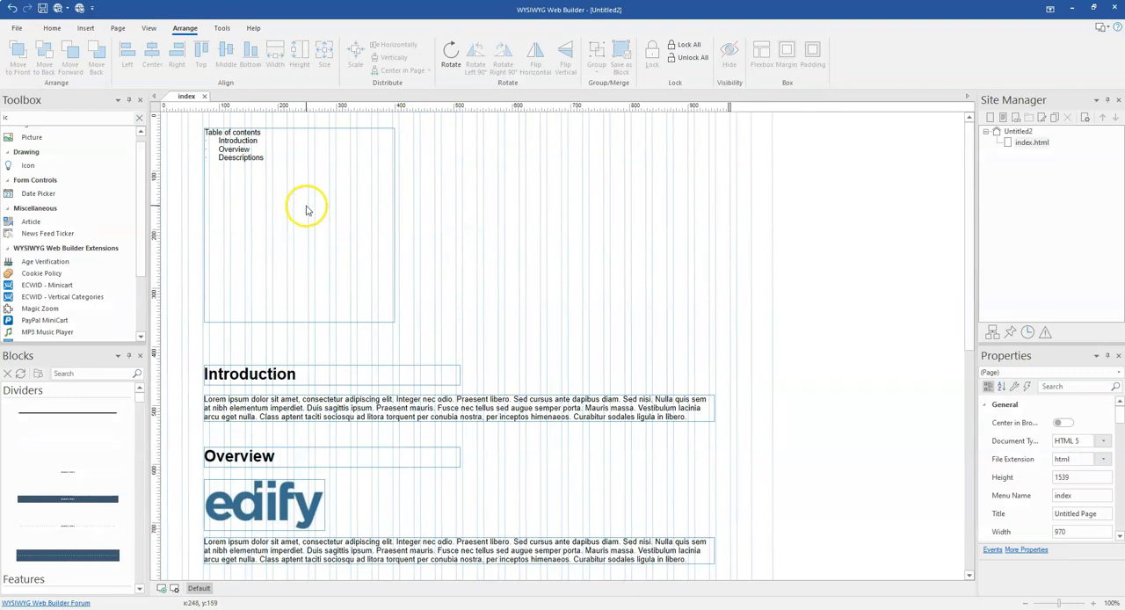
# - Turn off 'Automatically synchronize with heading objects' for the Table of Contents and cancel the Link dialog
pyautogui.click(306, 206)
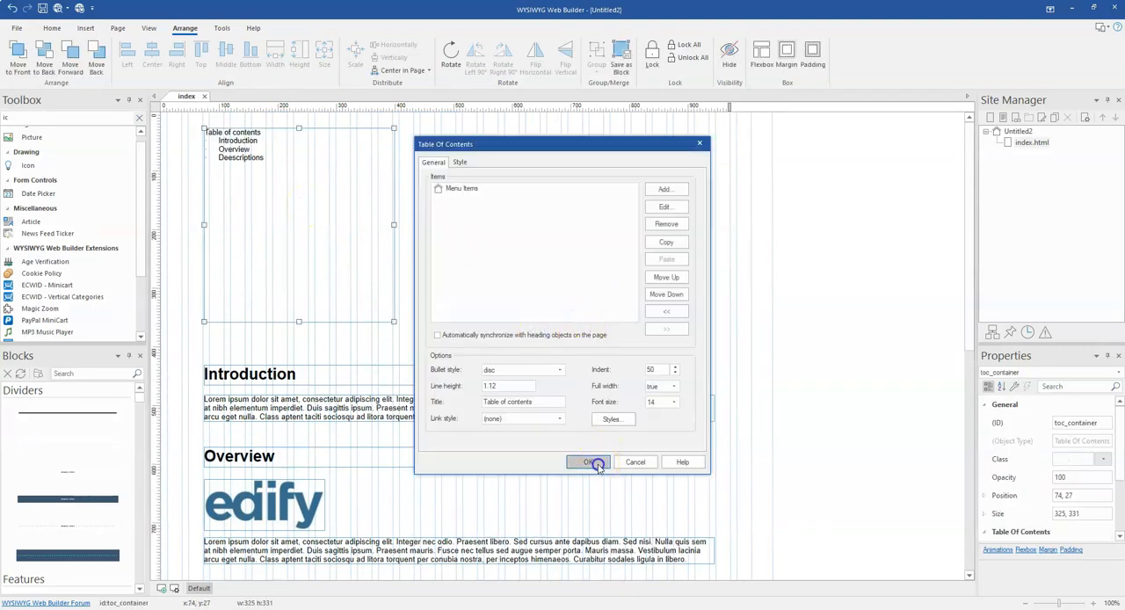
pyautogui.click(589, 461)
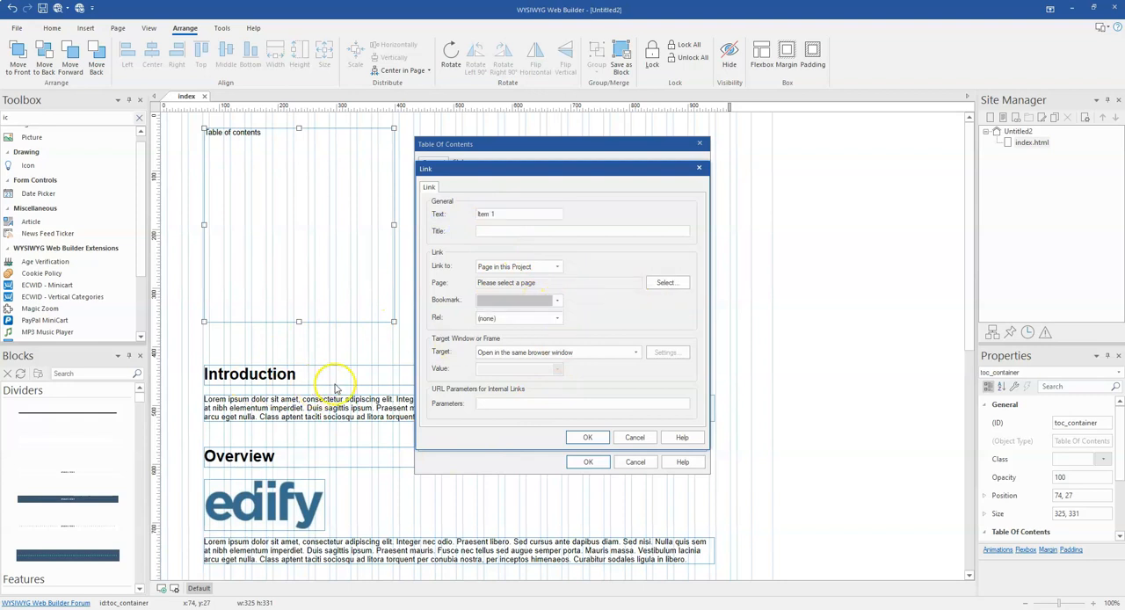
pyautogui.click(635, 461)
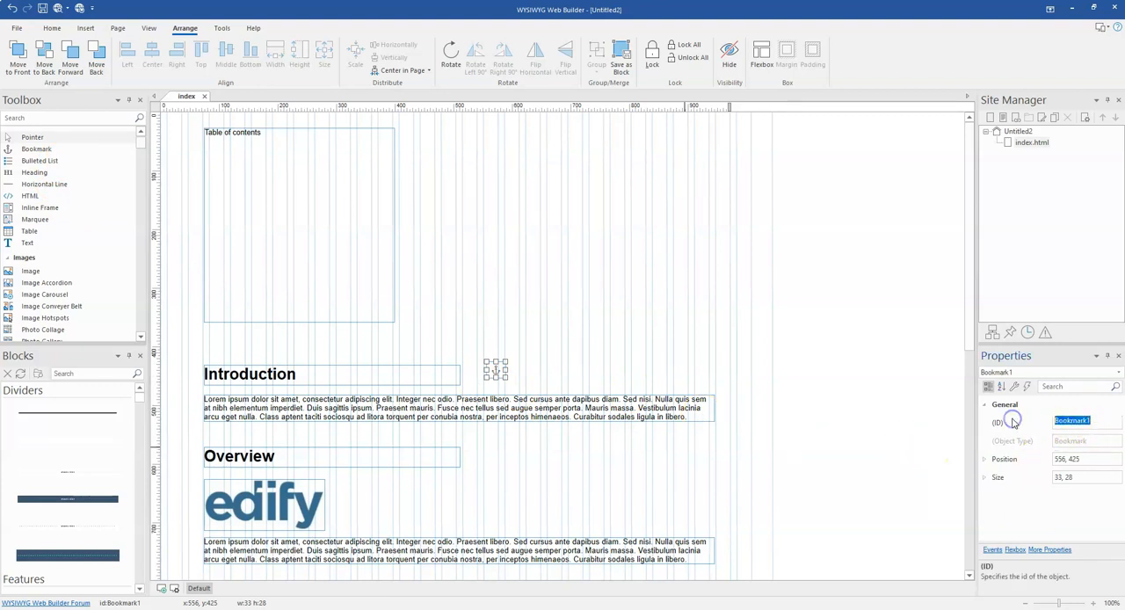
# - Give the heading bookmarks the IDs intro, overview and description, then bring up the Table of Contents settings
pyautogui.write('intro')
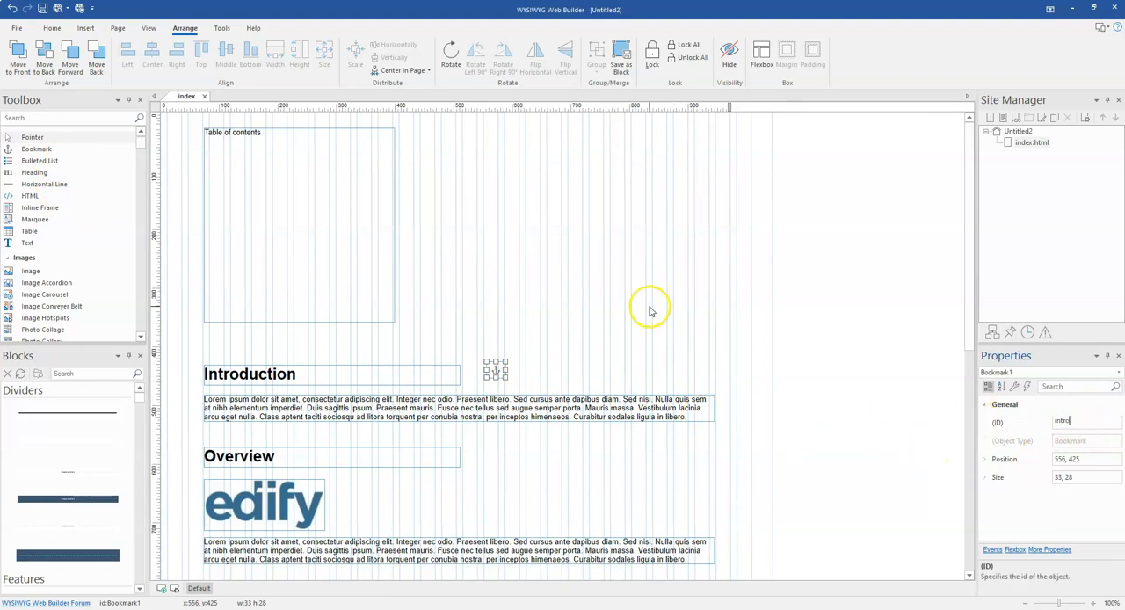
pyautogui.scroll(-3)
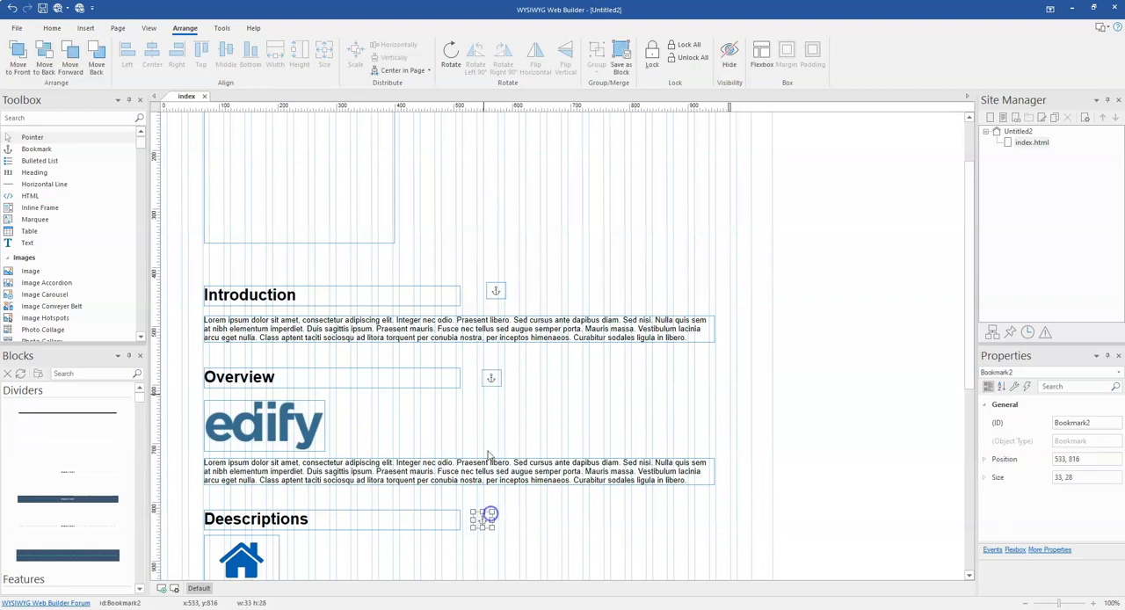
pyautogui.doubleClick(490, 513)
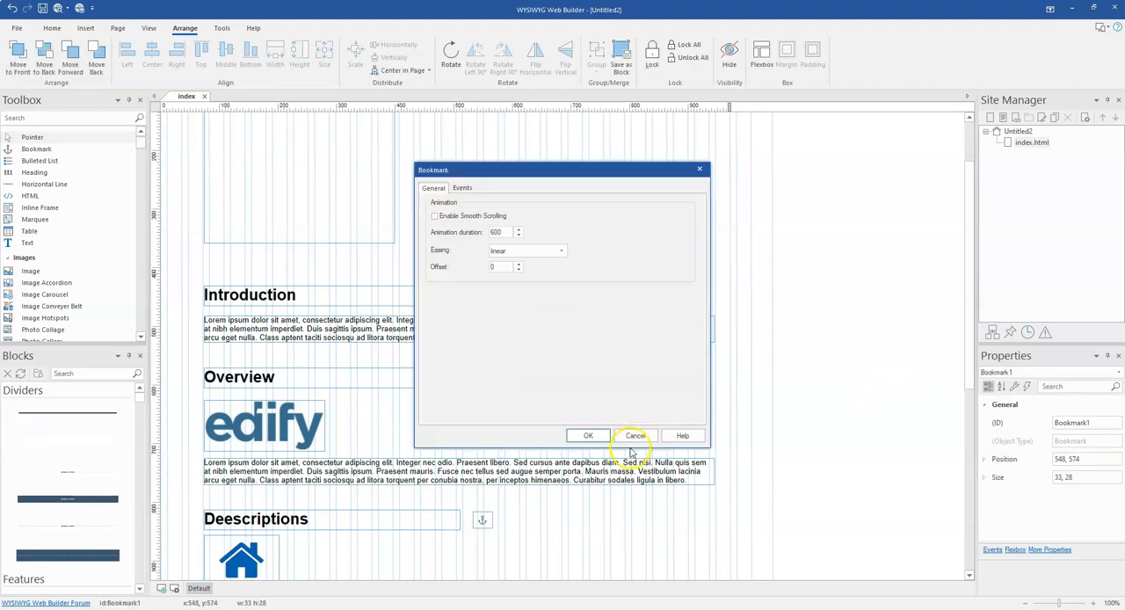
pyautogui.click(633, 436)
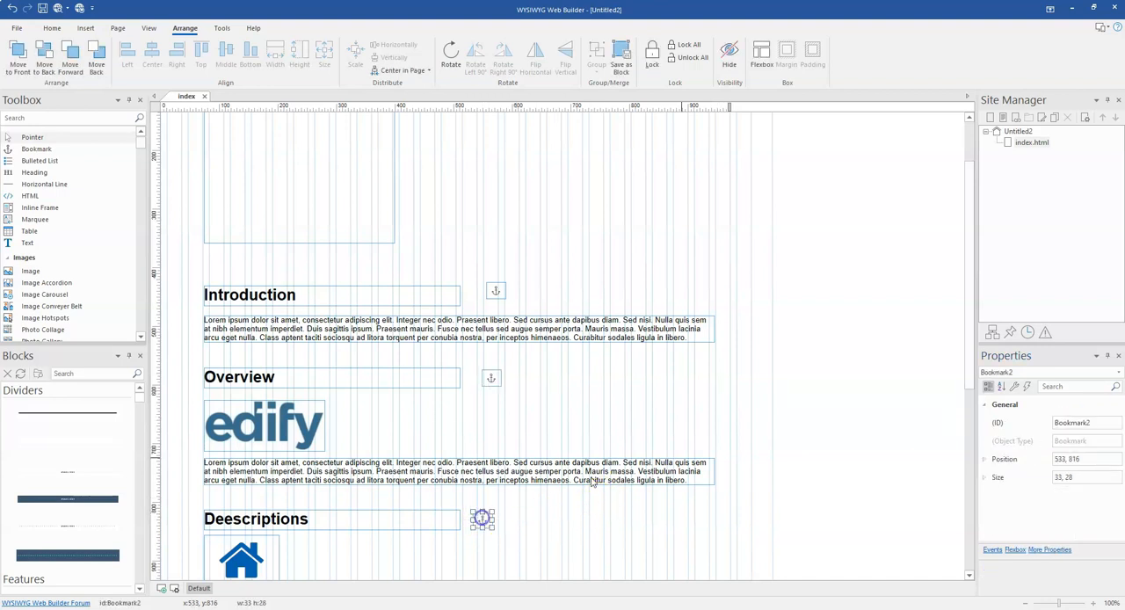
pyautogui.click(1087, 422)
pyautogui.write('descriptio')
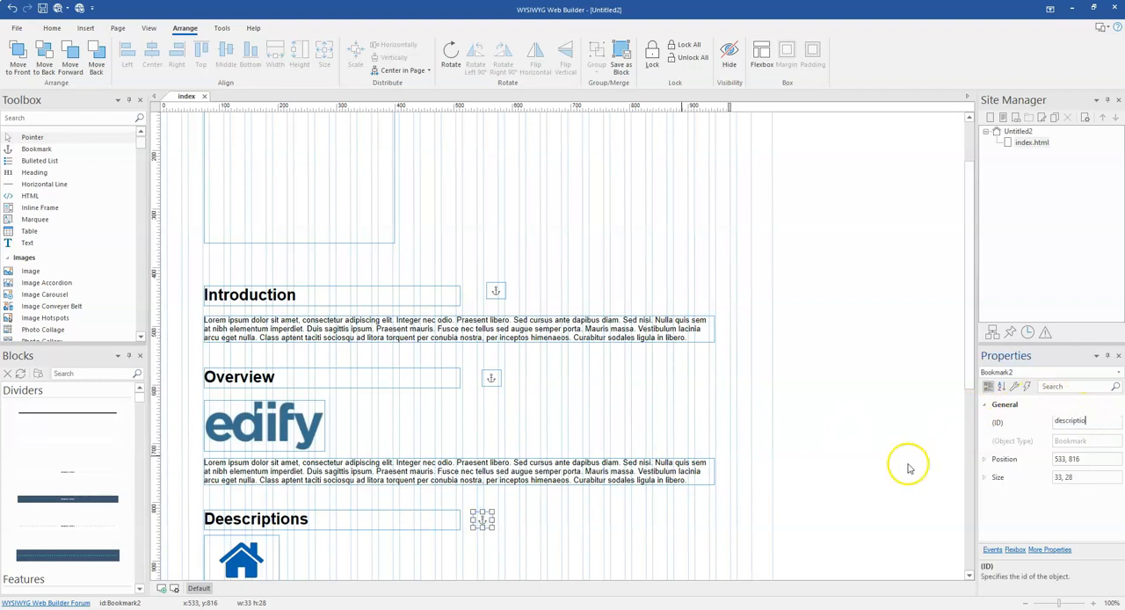
pyautogui.doubleClick(255, 518)
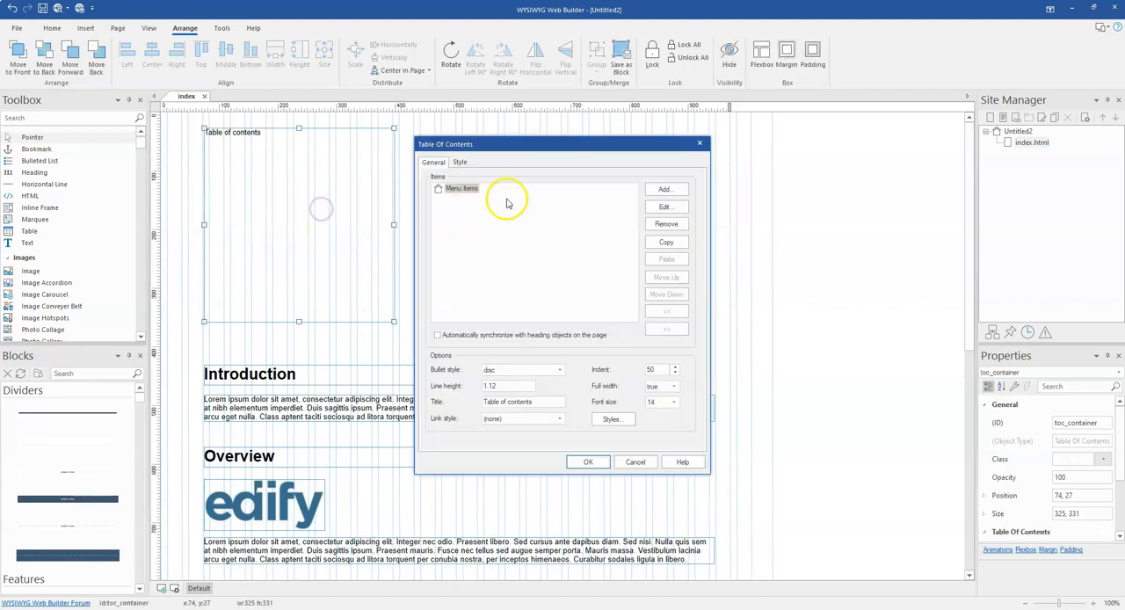
# - Add Introduction and Overview entries to the Table of Contents, each linked to its bookmark
pyautogui.click(665, 190)
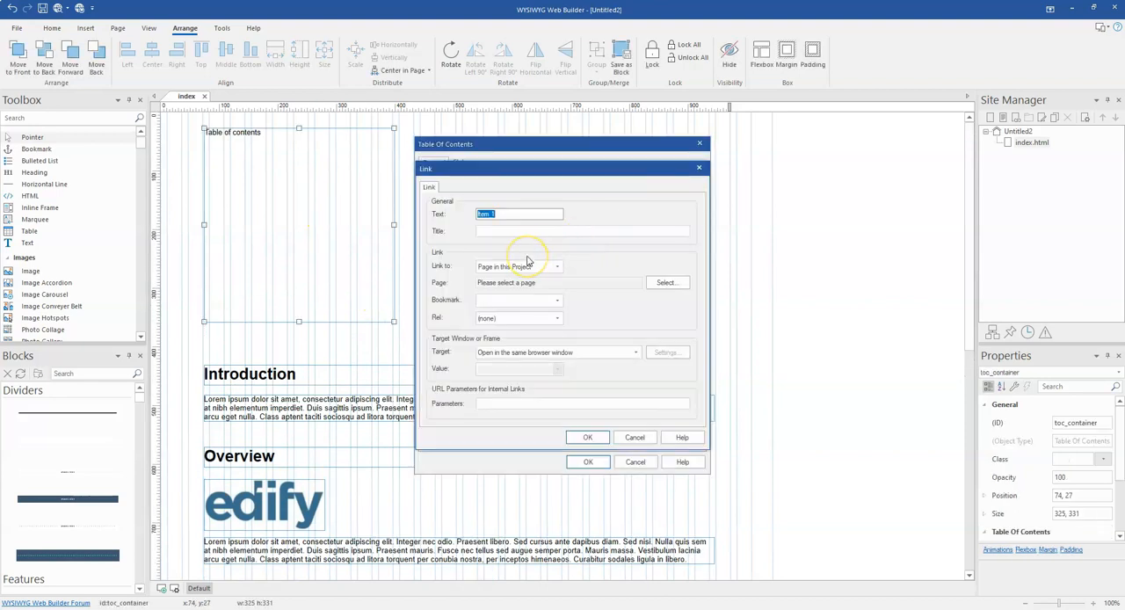
pyautogui.write('Introduc')
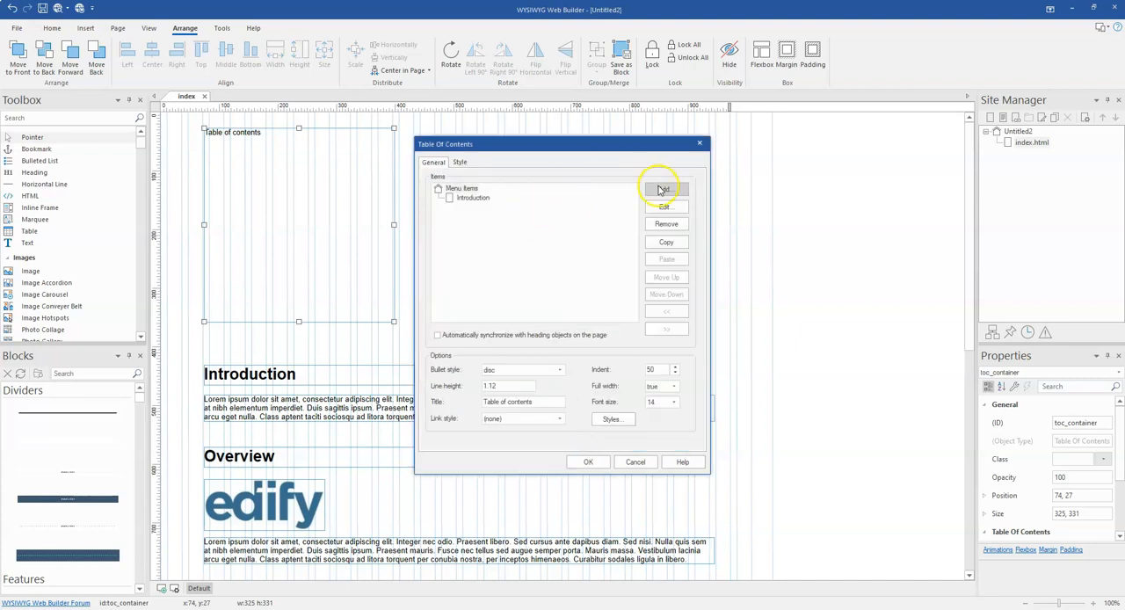
pyautogui.click(665, 190)
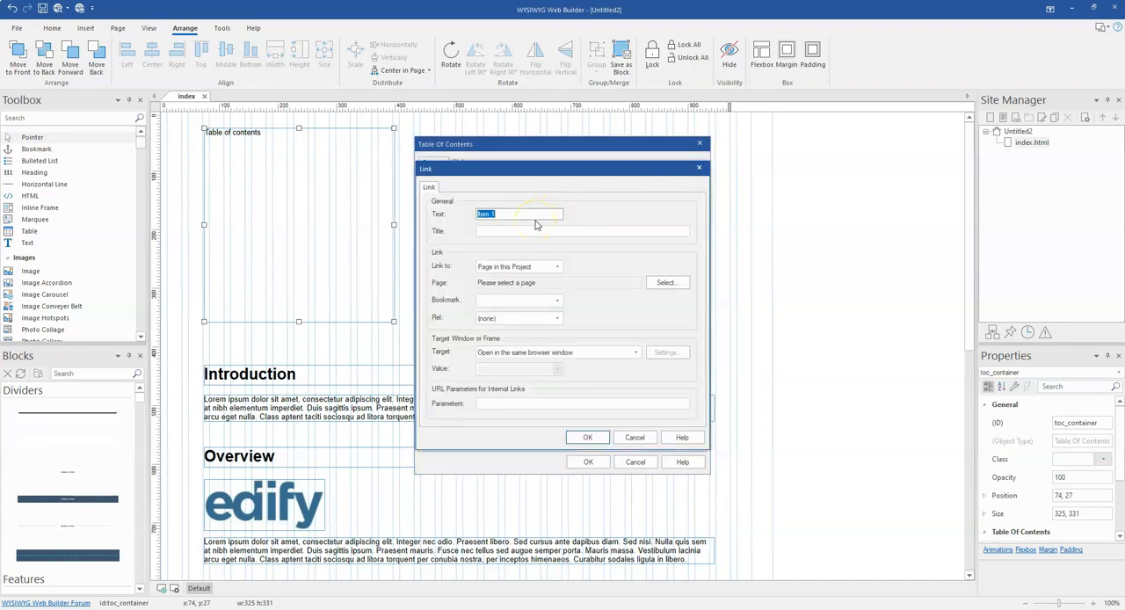
pyautogui.write('Overview')
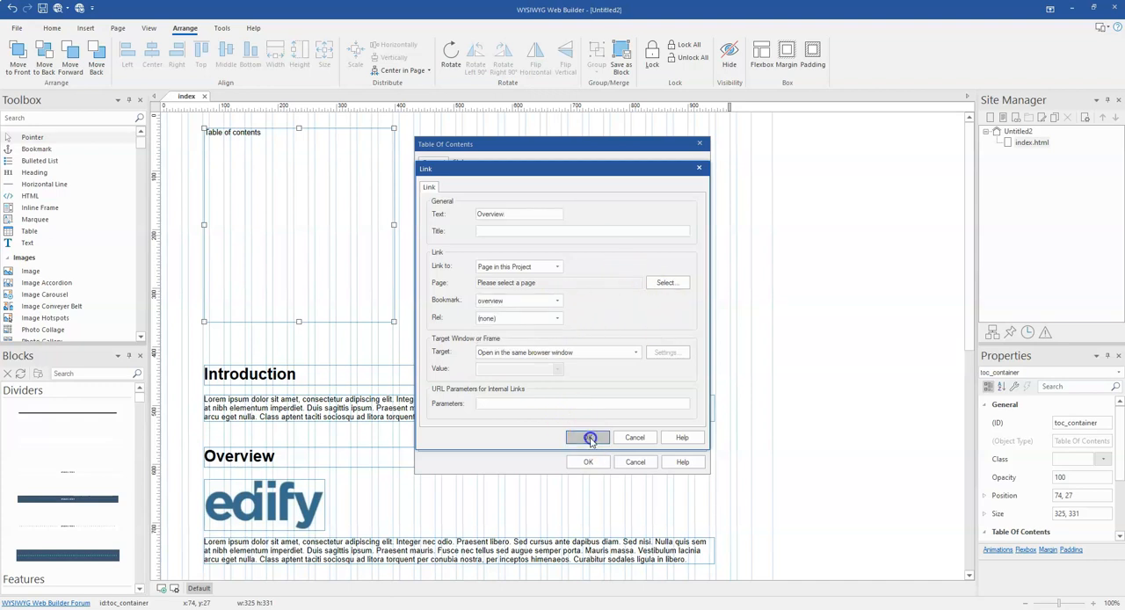
pyautogui.click(587, 436)
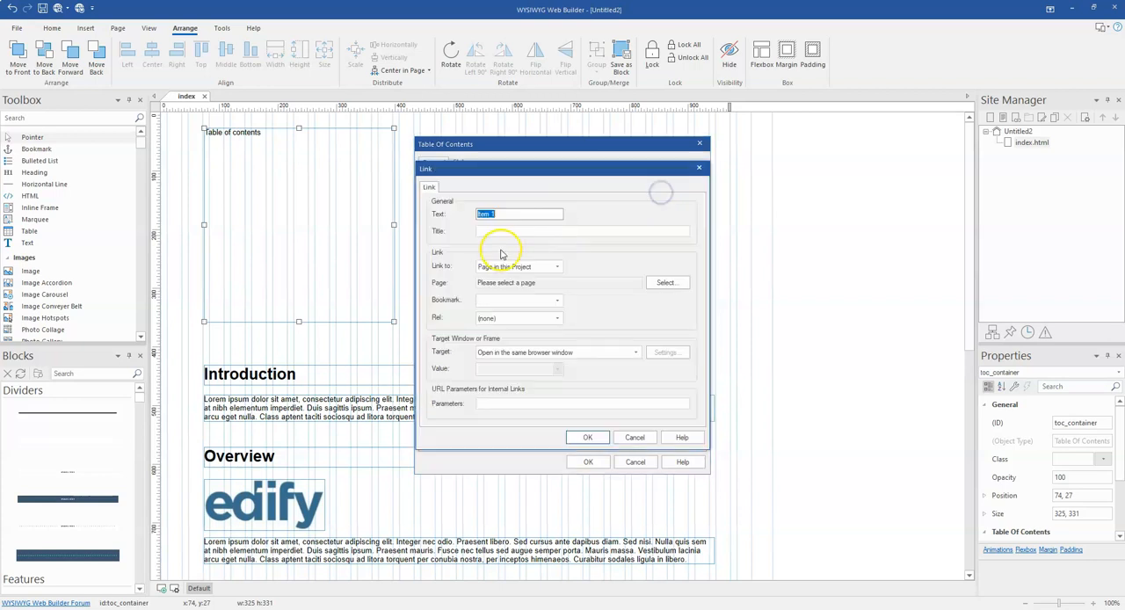
# - Add a Description entry linked to its bookmark and apply the three-entry contents list
pyautogui.write('Description')
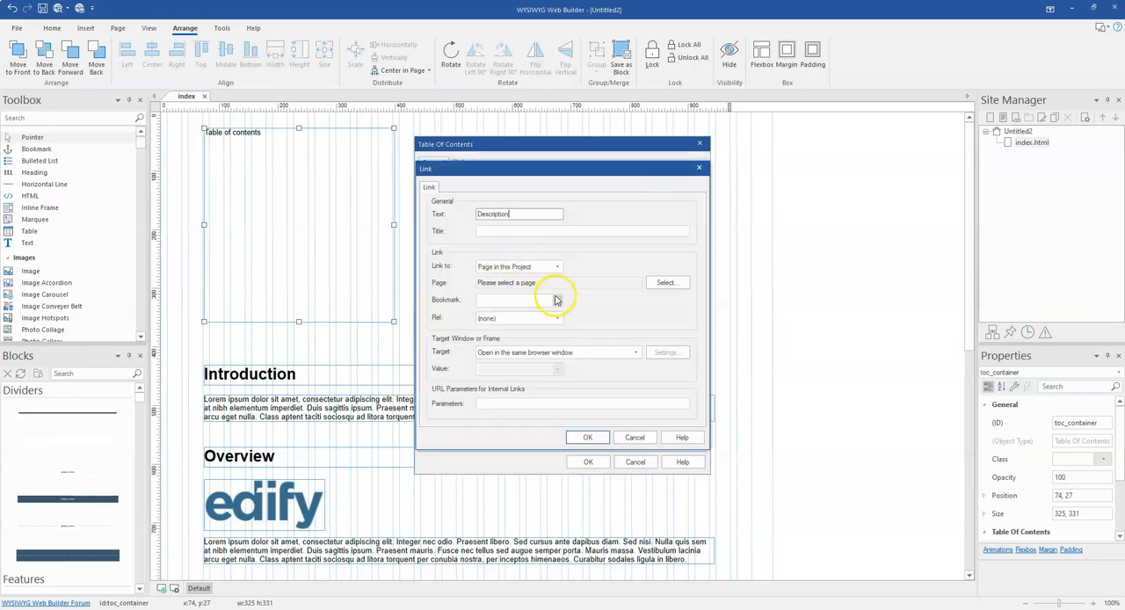
pyautogui.click(588, 436)
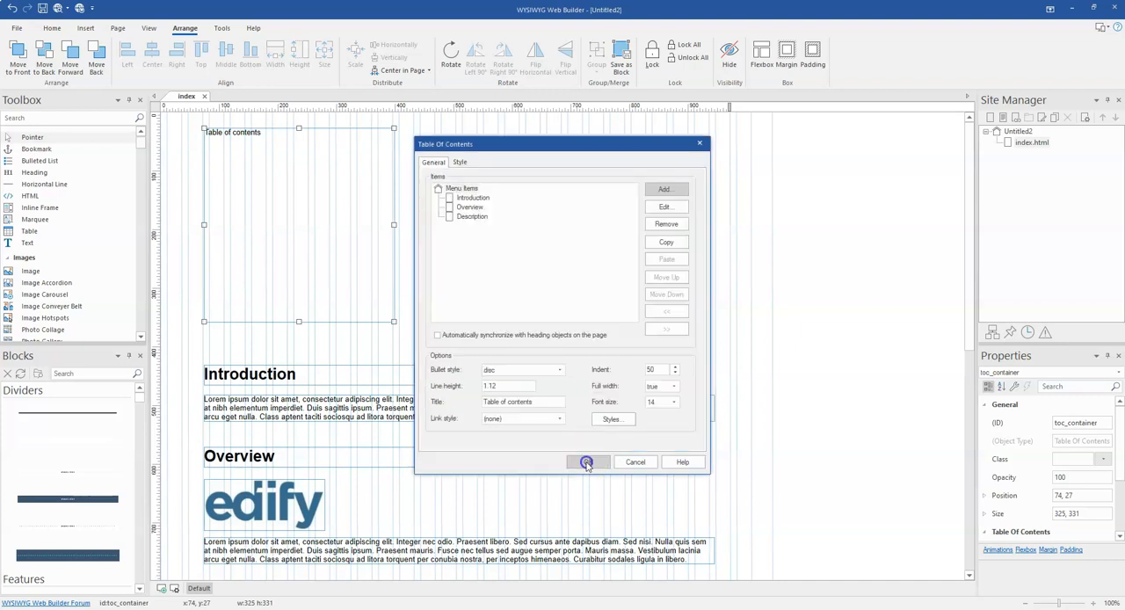
pyautogui.click(587, 460)
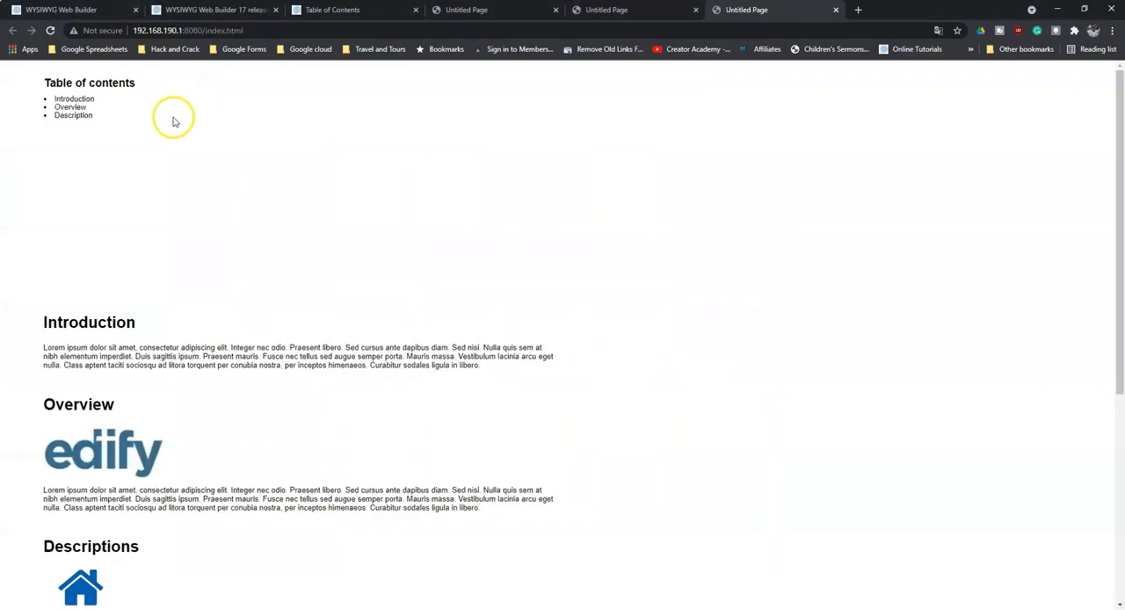
# - Follow the Overview and Description contents links in the Chrome preview to jump to those sections
pyautogui.click(70, 106)
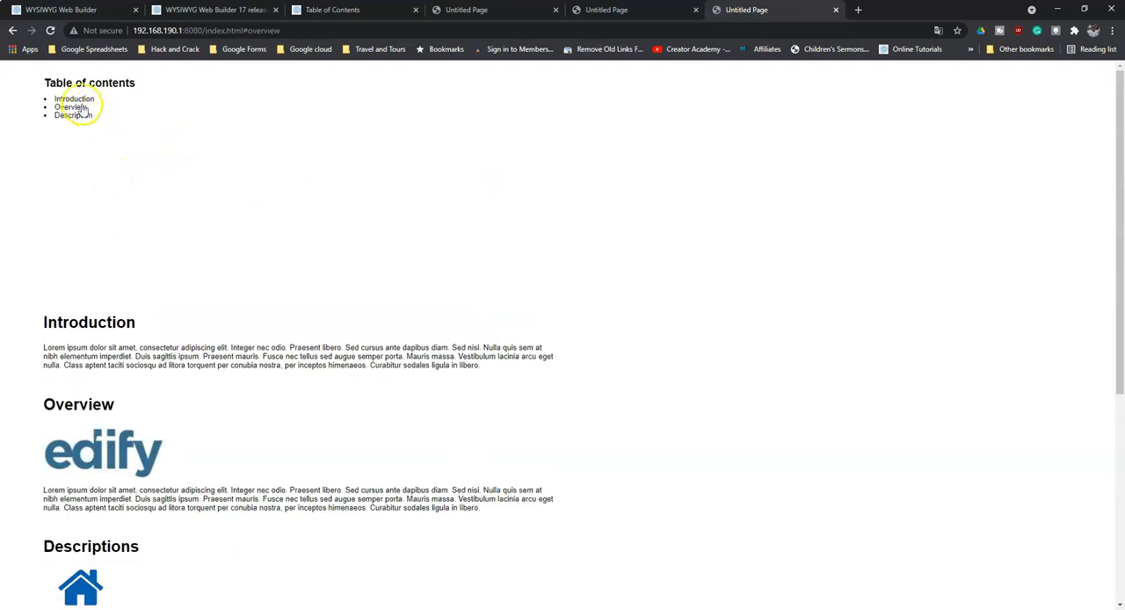
pyautogui.click(73, 99)
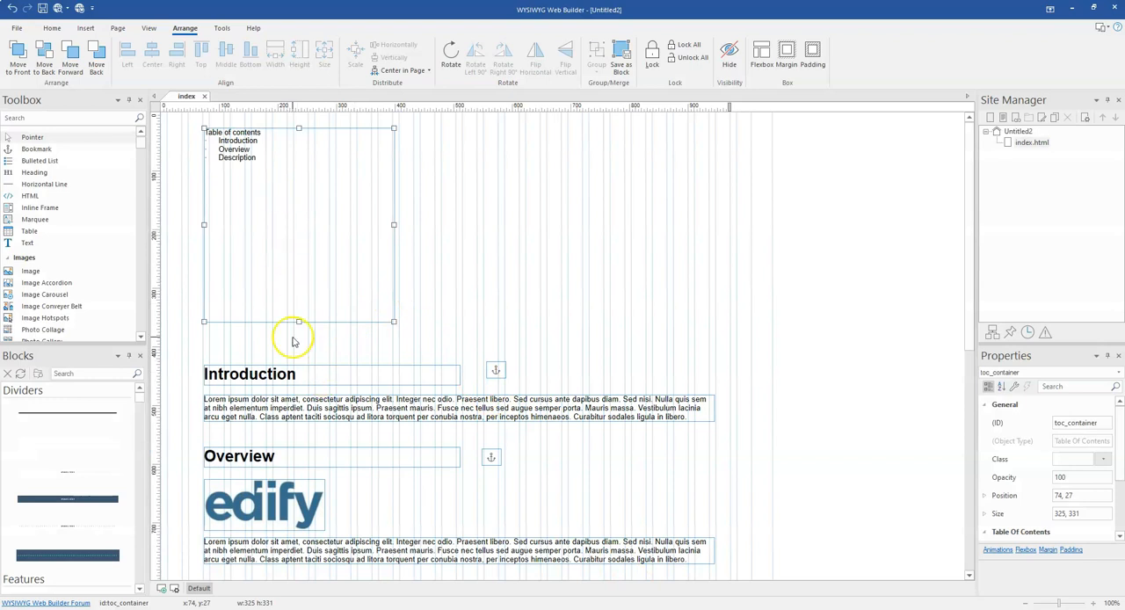
pyautogui.scroll(-3)
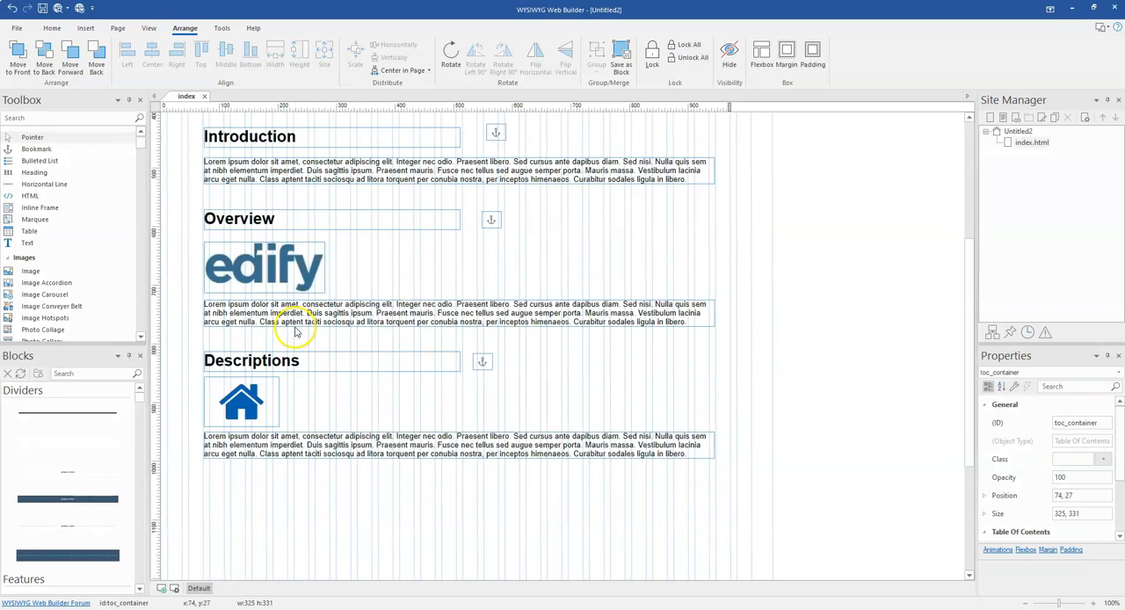